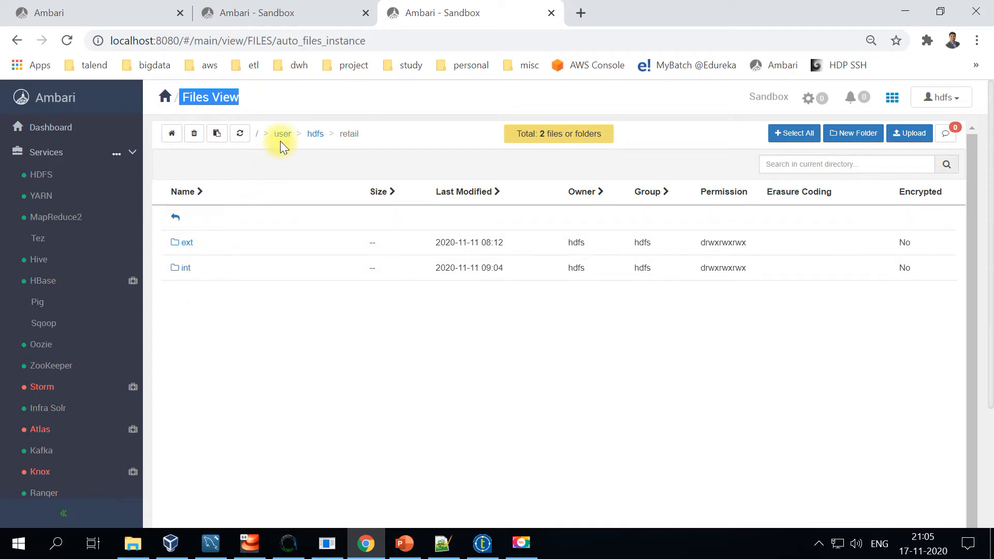
pyautogui.moveTo(349, 133)
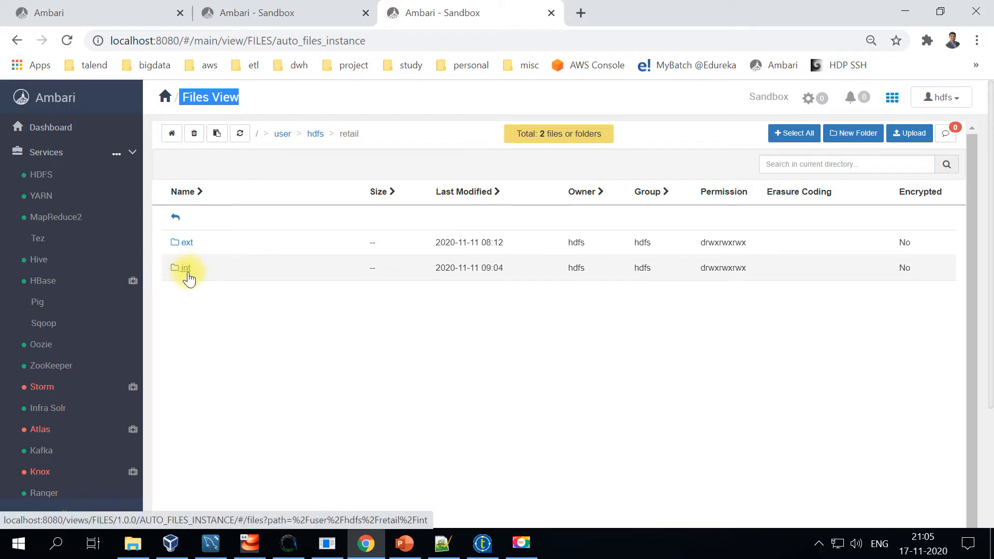
pyautogui.moveTo(187, 243)
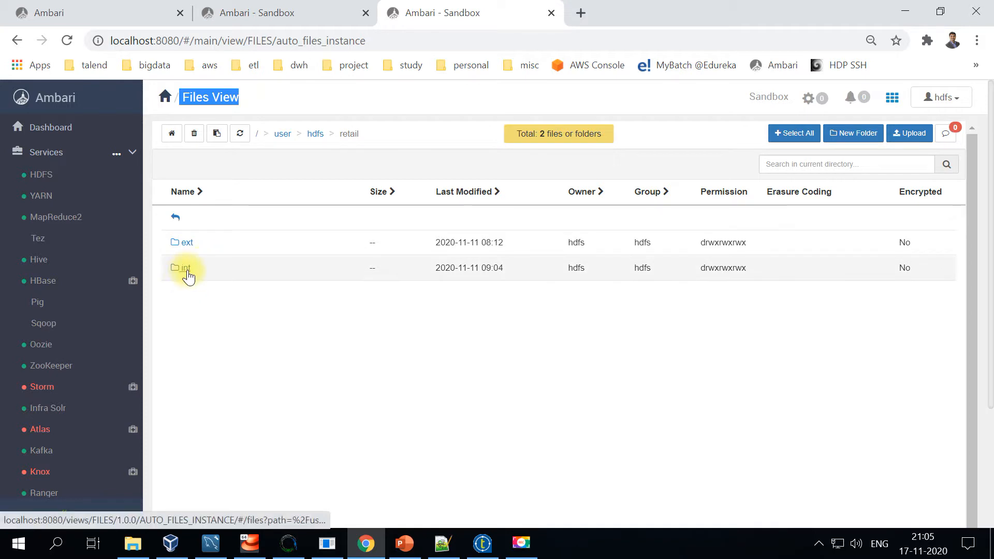
# Step: Open the int folder under /user/hdfs/retail, which shows zero files or folders
pyautogui.doubleClick(185, 268)
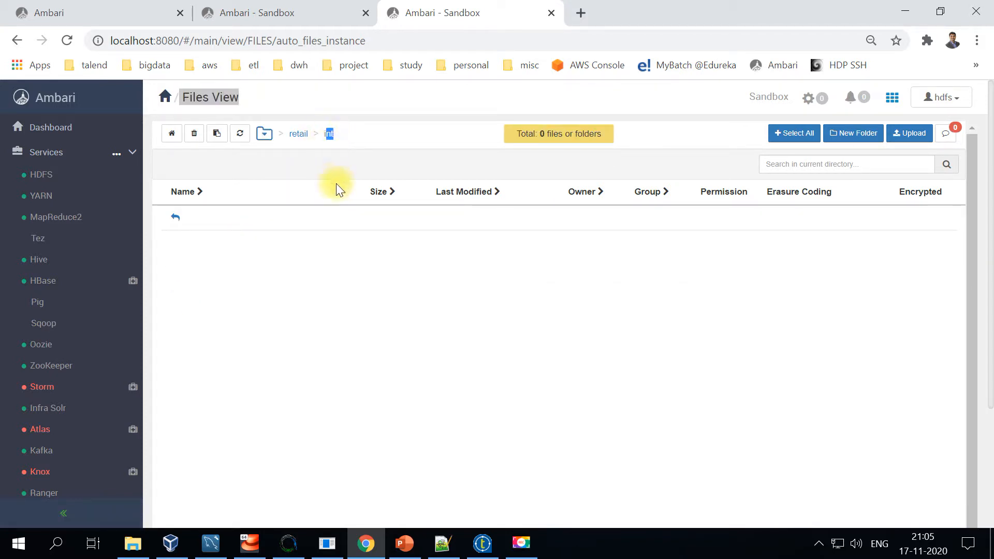
pyautogui.moveTo(289, 298)
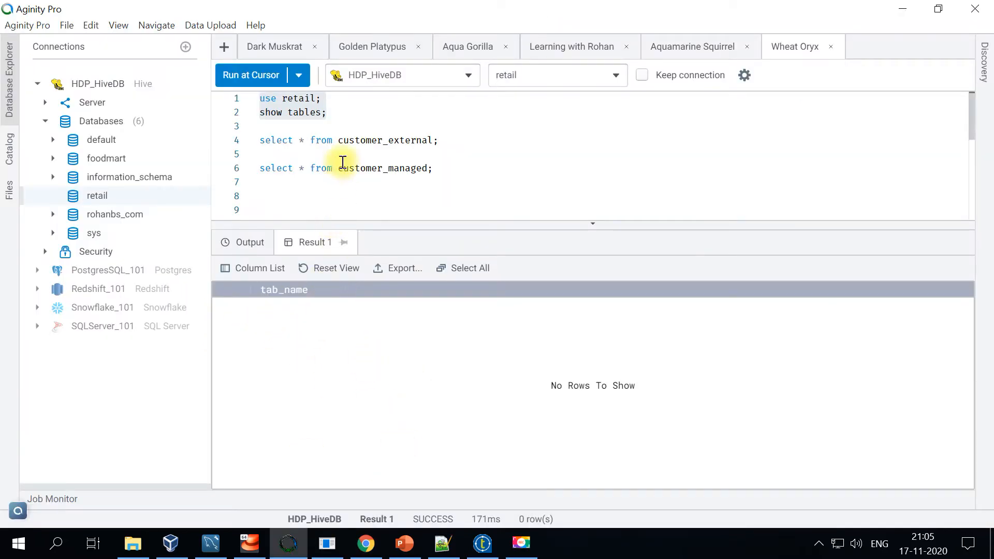
# Step: Rerun 'use retail; show tables;' returning no rows, then bring Talend's job_hive_managed_table forward
pyautogui.click(249, 75)
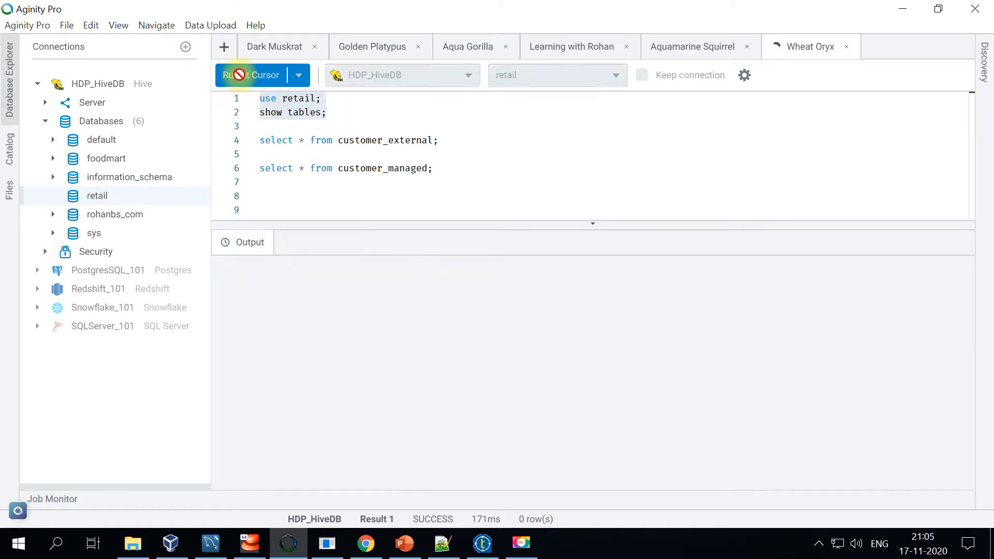
pyautogui.click(251, 75)
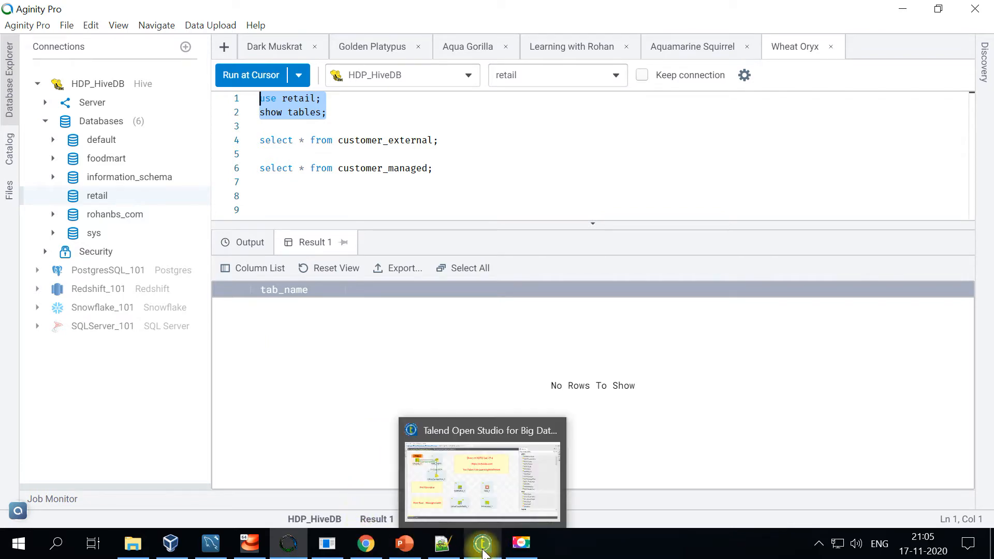
pyautogui.click(482, 543)
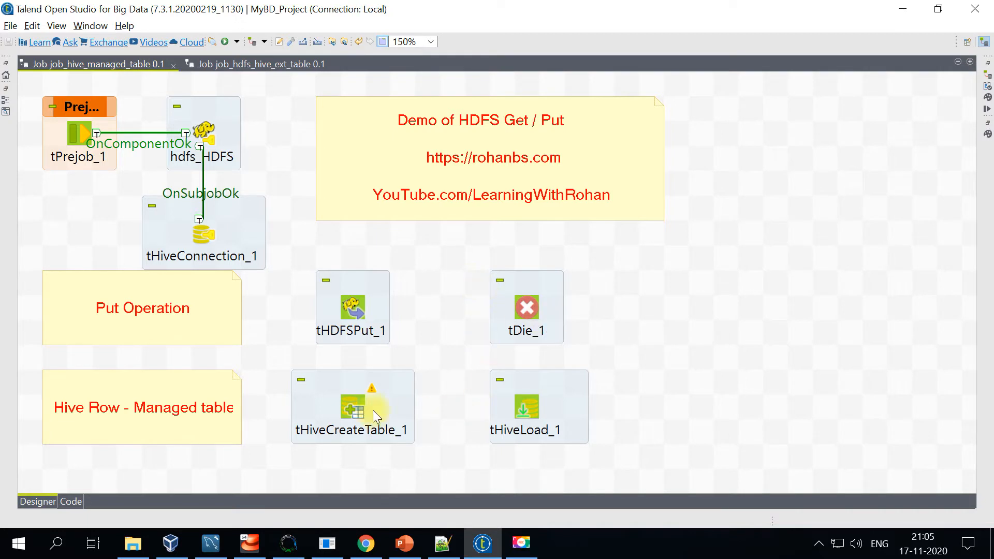
pyautogui.moveTo(764, 373)
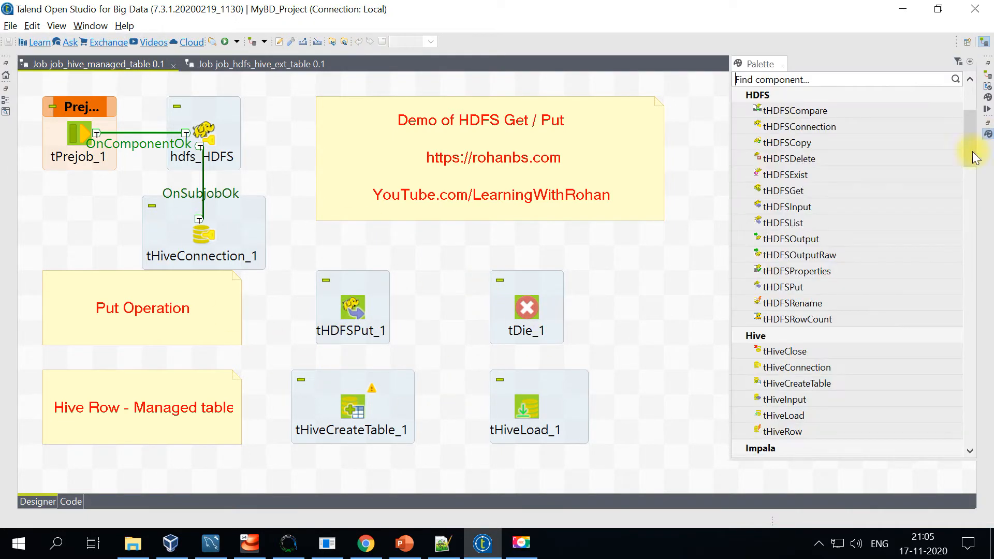
pyautogui.click(789, 141)
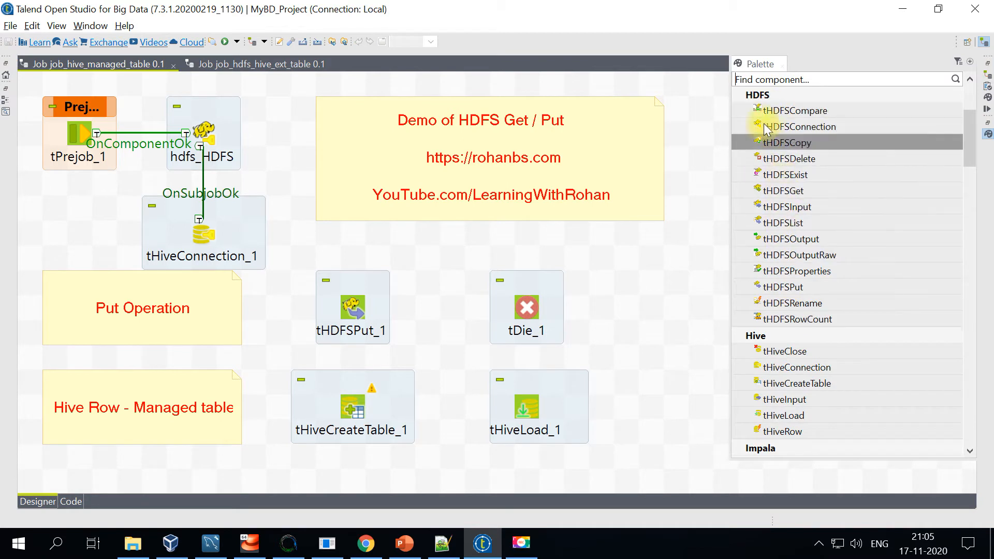
pyautogui.moveTo(789, 431)
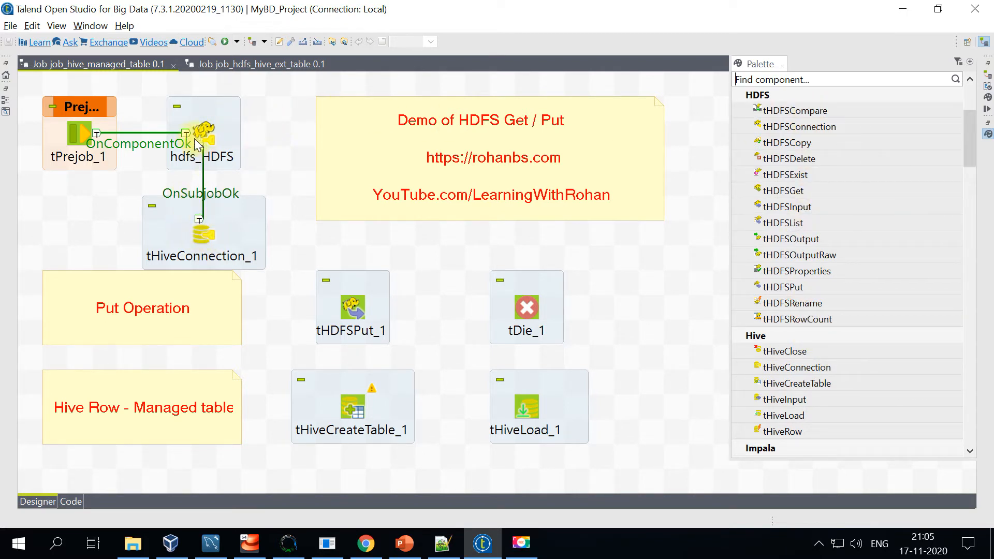
pyautogui.moveTo(377, 307)
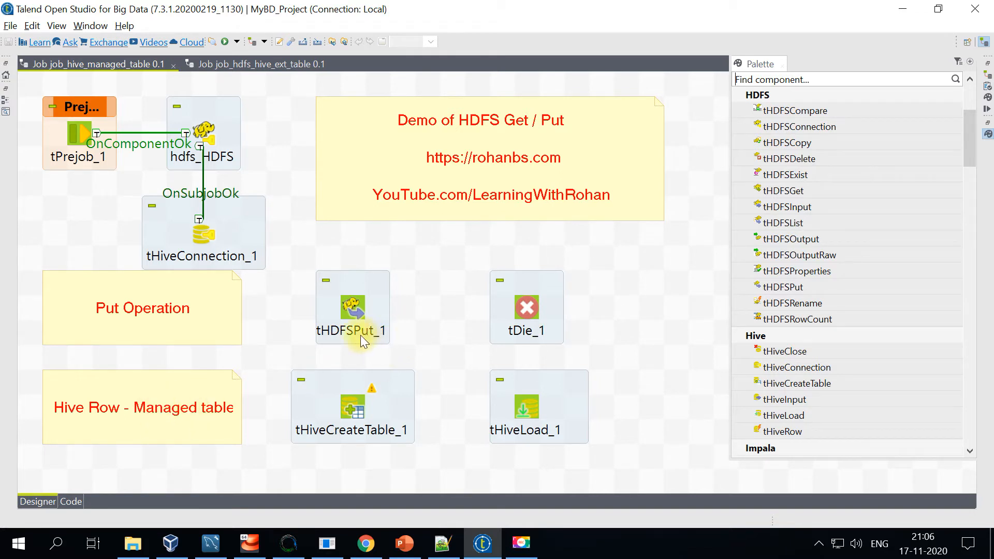
pyautogui.moveTo(343, 304)
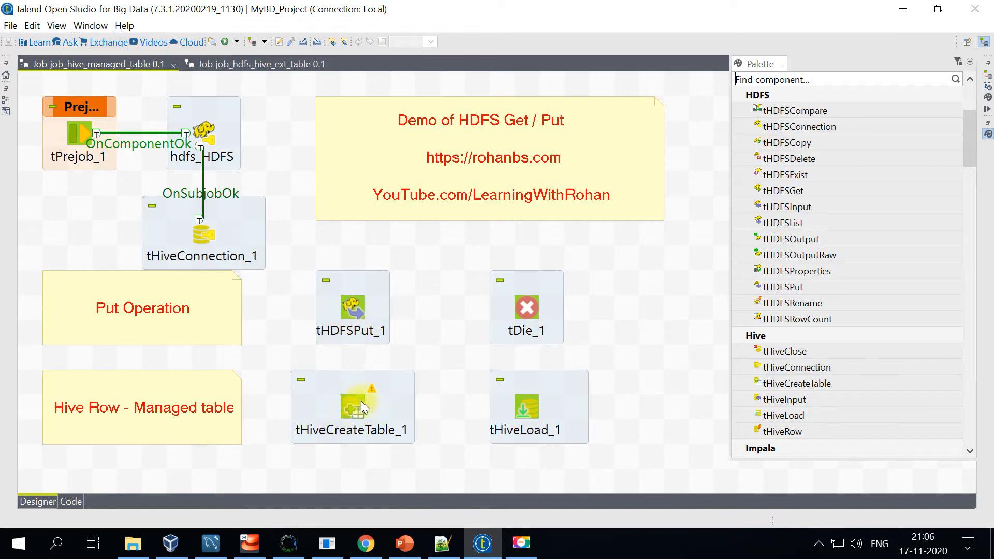
pyautogui.moveTo(364, 423)
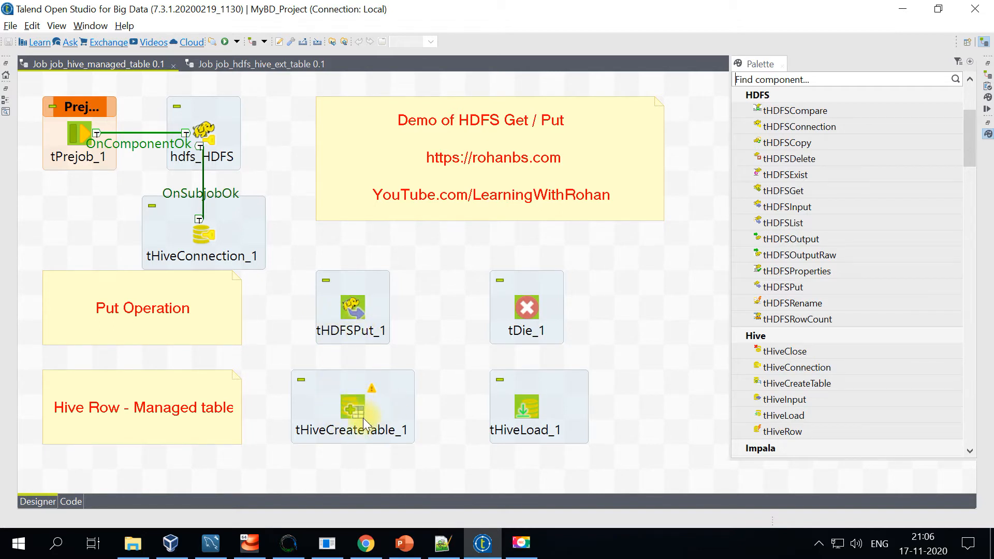
pyautogui.moveTo(525, 406)
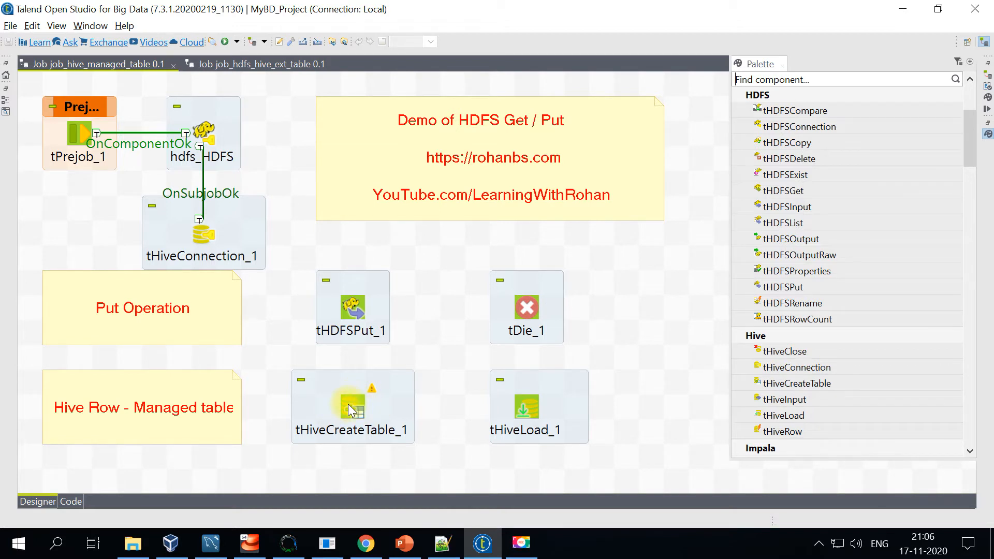
pyautogui.moveTo(520, 412)
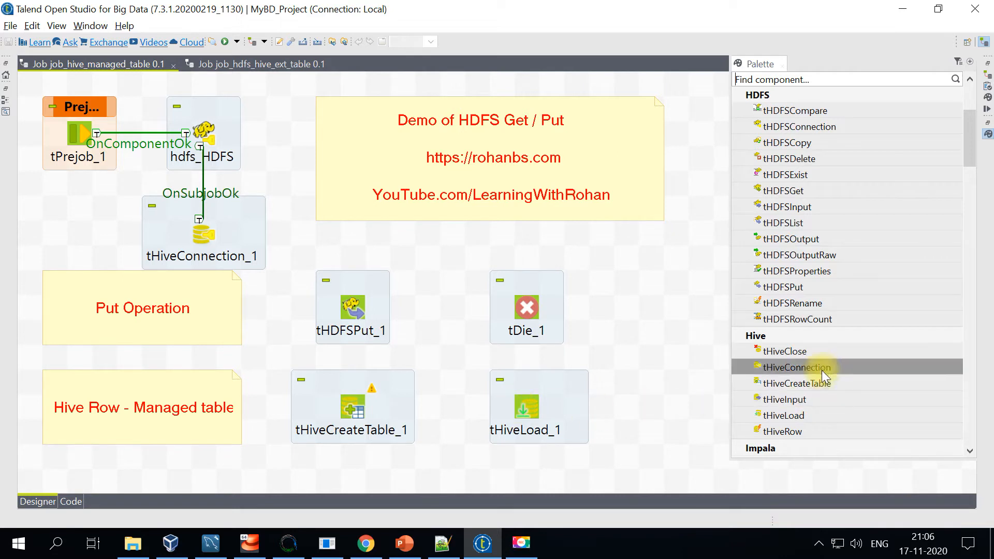
pyautogui.moveTo(814, 431)
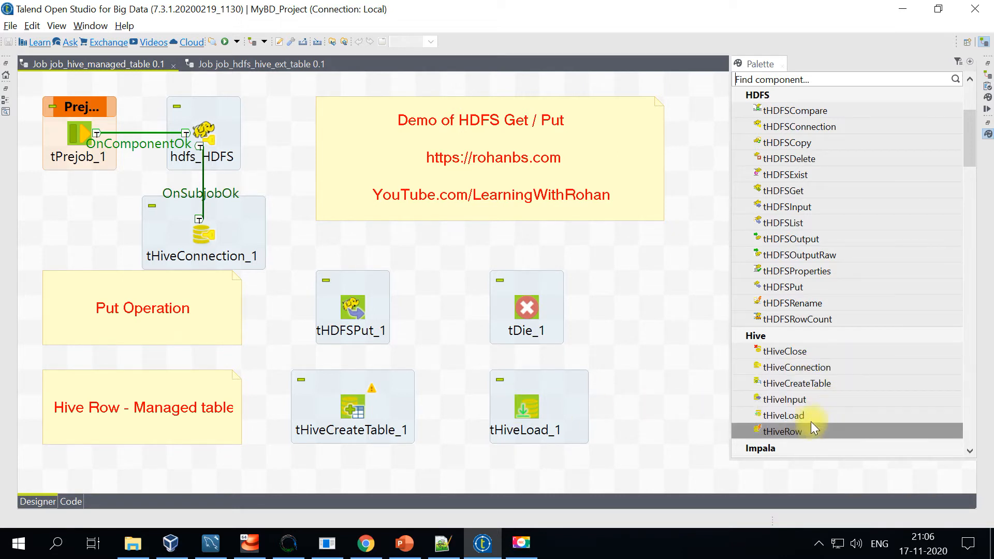
pyautogui.moveTo(784, 399)
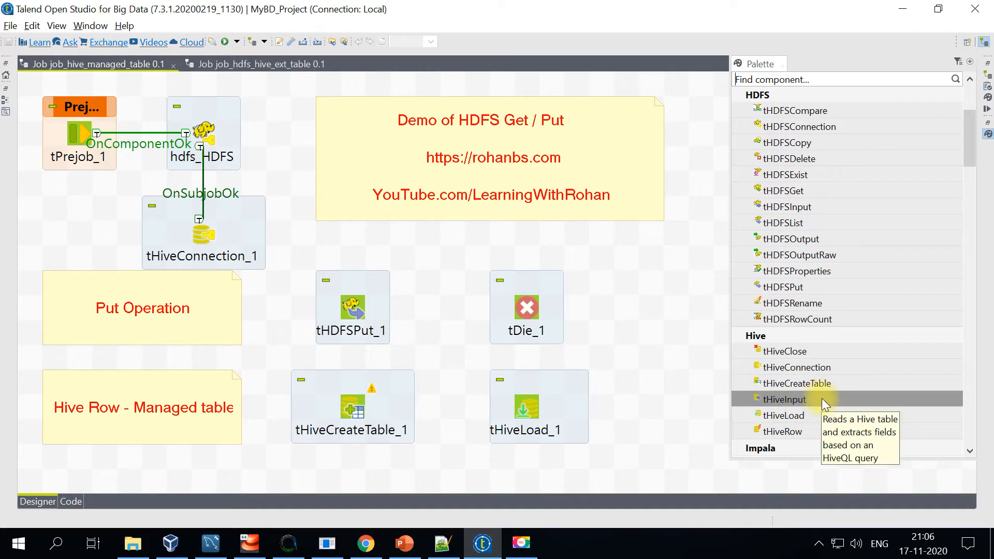
pyautogui.moveTo(529, 412)
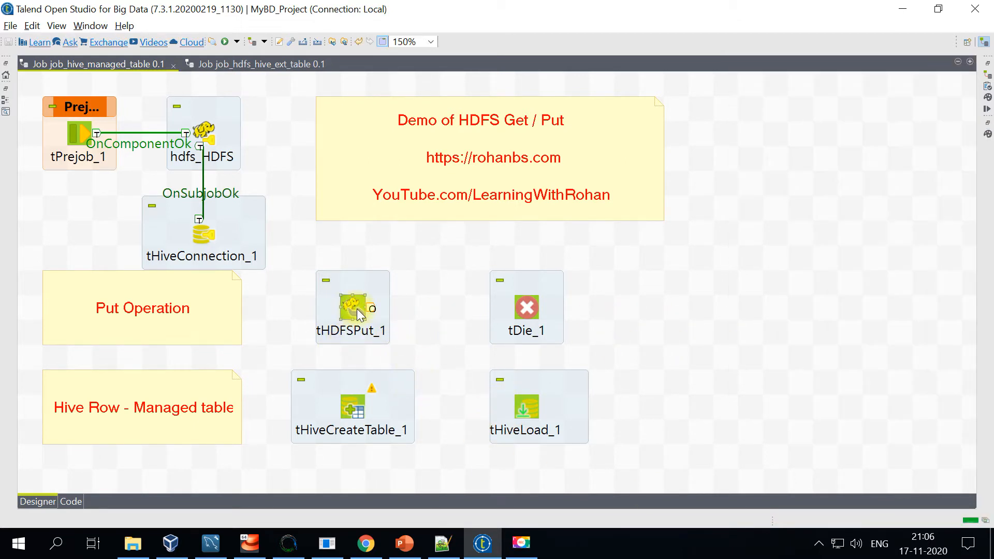
# Step: Link tHDFSPut_1 to tDie_1 on subjob error and to tHiveCreateTable_1 on subjob ok
pyautogui.rightClick(352, 308)
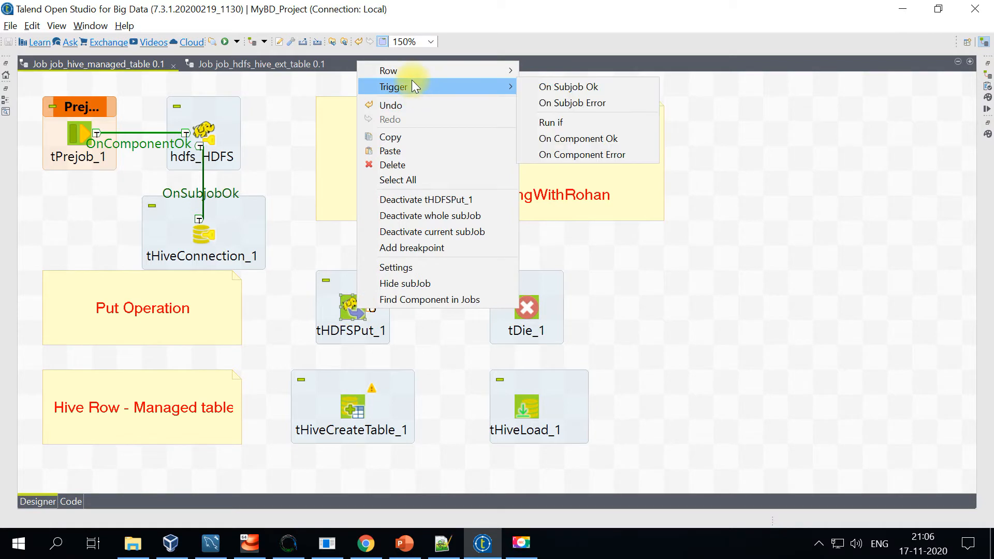
pyautogui.moveTo(572, 103)
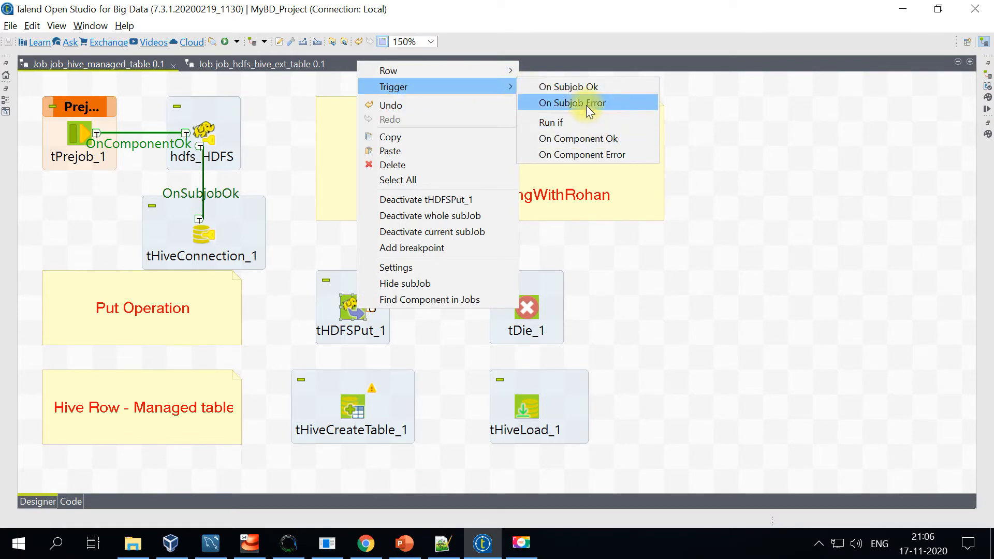
pyautogui.click(572, 103)
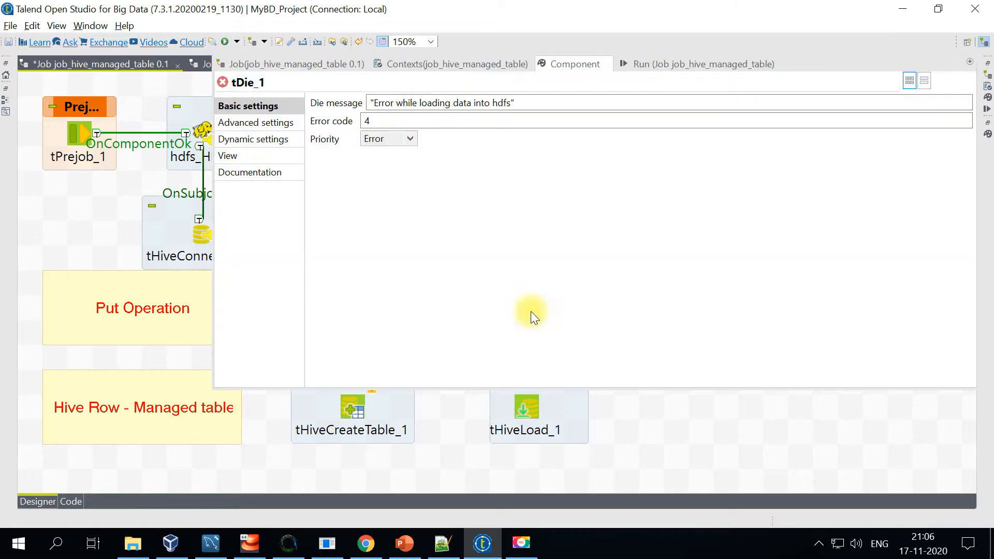
pyautogui.tripleClick(441, 103)
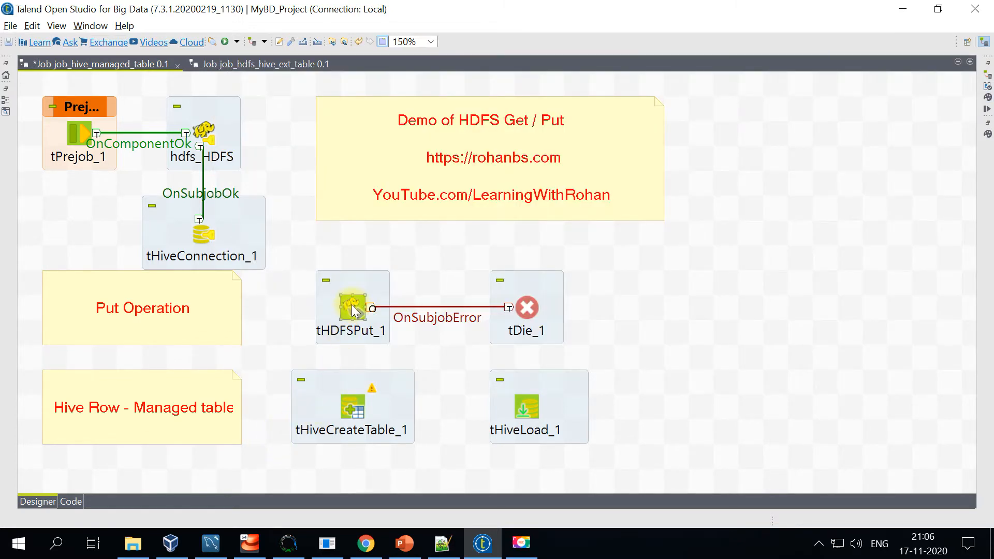
pyautogui.rightClick(352, 308)
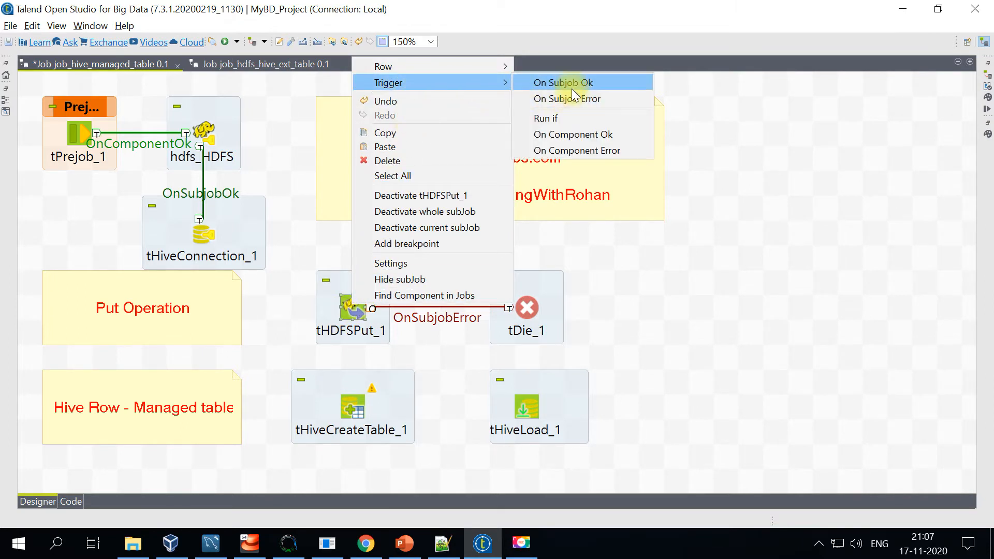
pyautogui.click(562, 82)
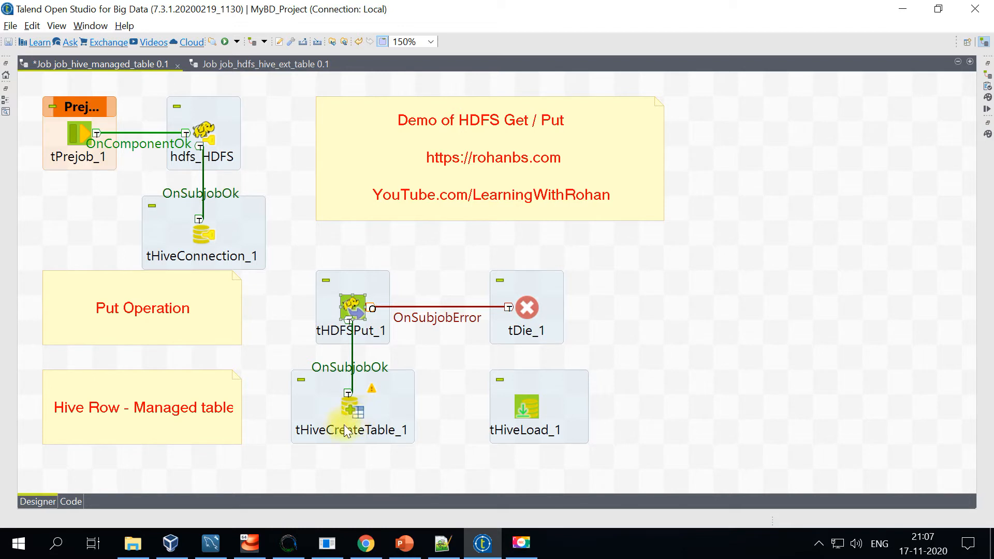
# Step: Link tHiveCreateTable_1 to tHiveLoad_1 on subjob ok and bring up its component settings
pyautogui.rightClick(351, 414)
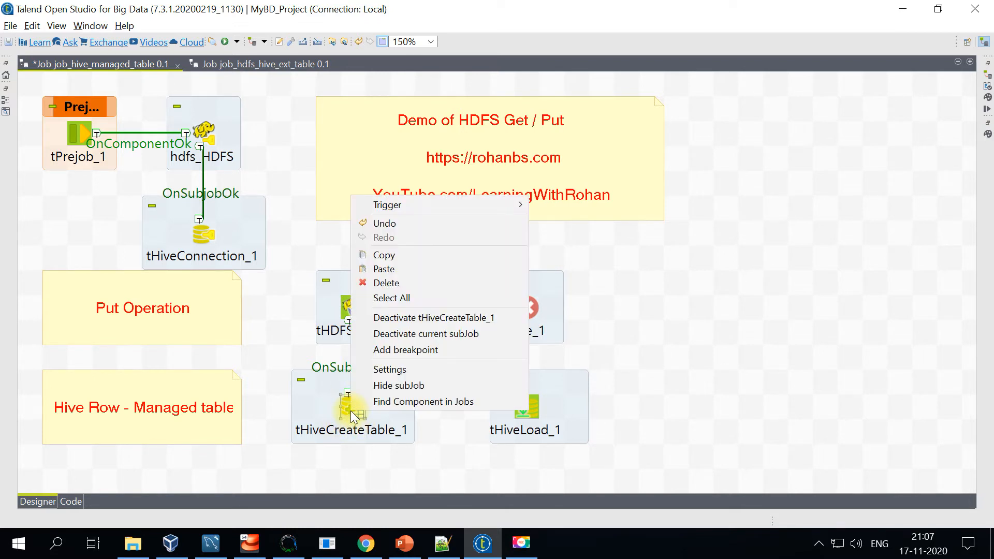
pyautogui.moveTo(423, 401)
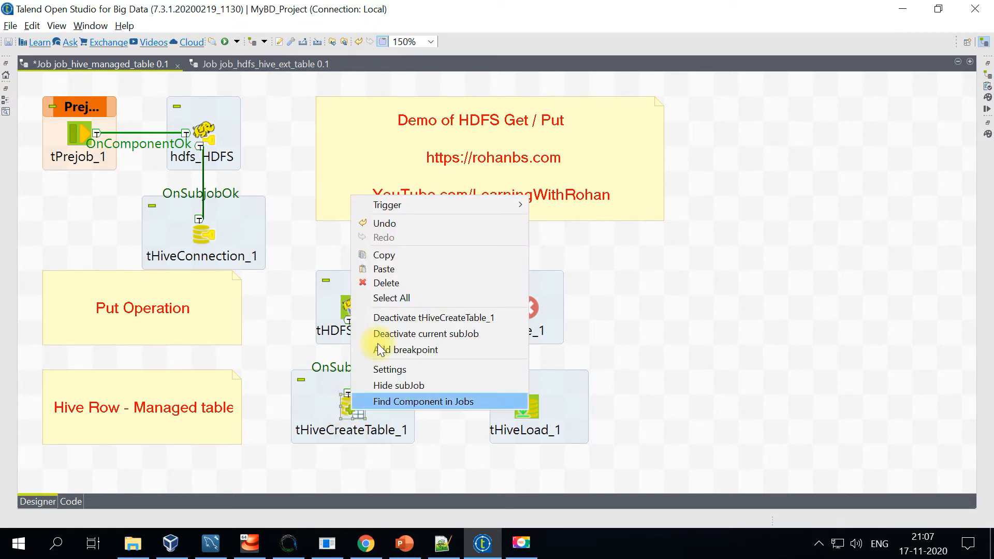
pyautogui.moveTo(385, 204)
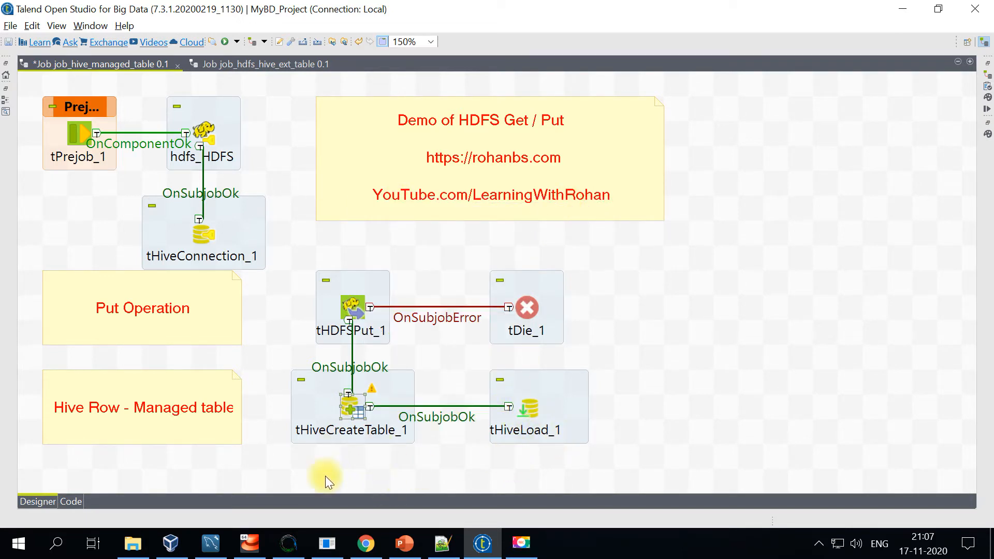
pyautogui.doubleClick(352, 409)
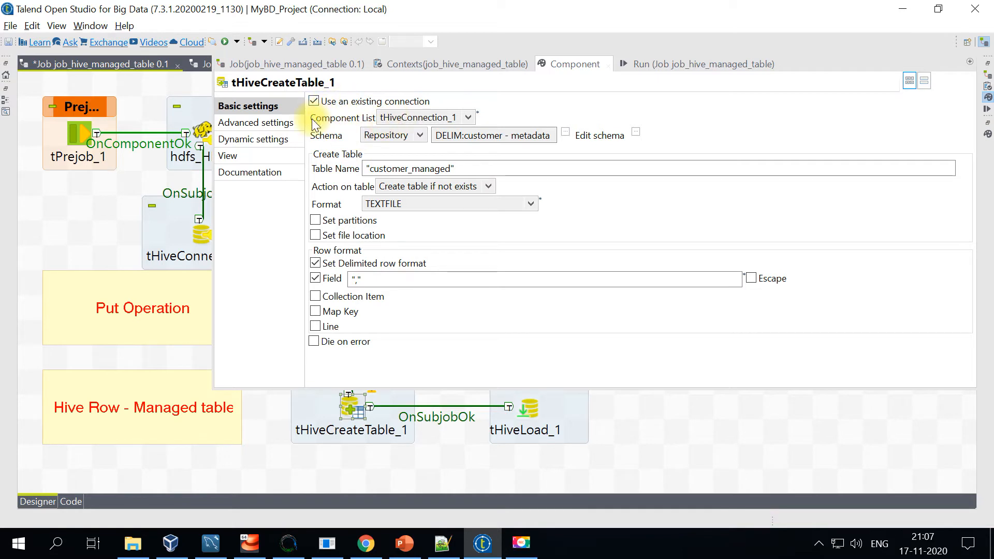
pyautogui.moveTo(347, 148)
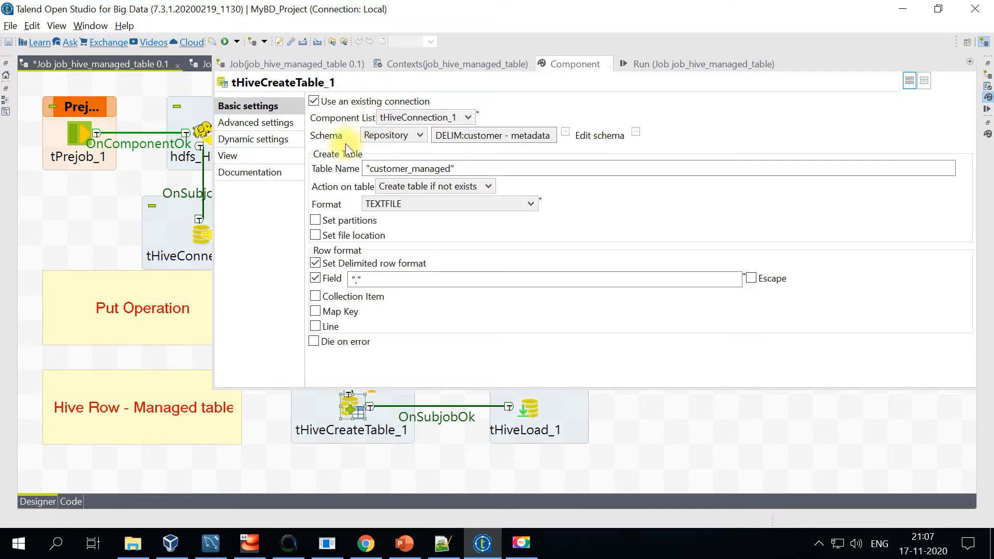
pyautogui.moveTo(645, 138)
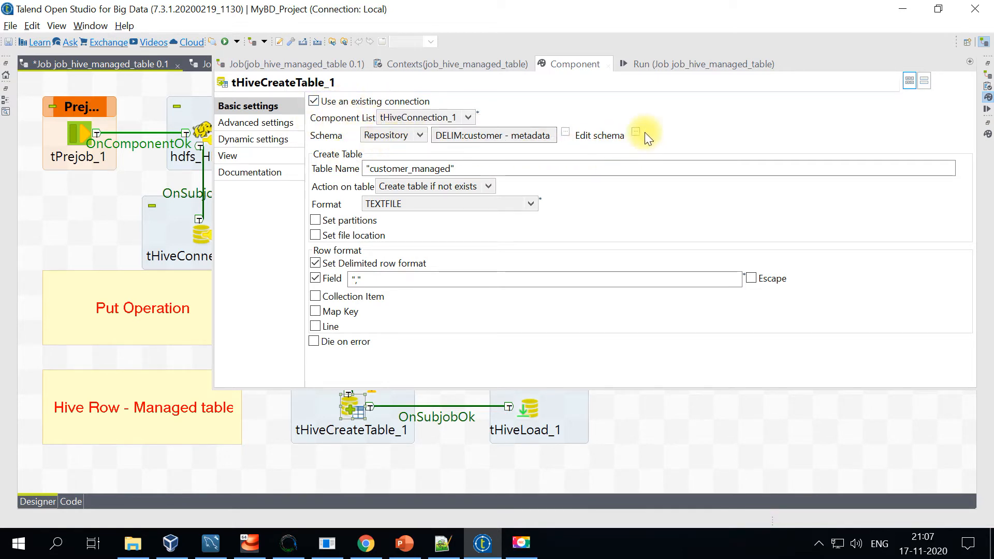
# Step: Dismiss the schema prompt, keeping table customer_managed with Create table if not exists
pyautogui.click(634, 132)
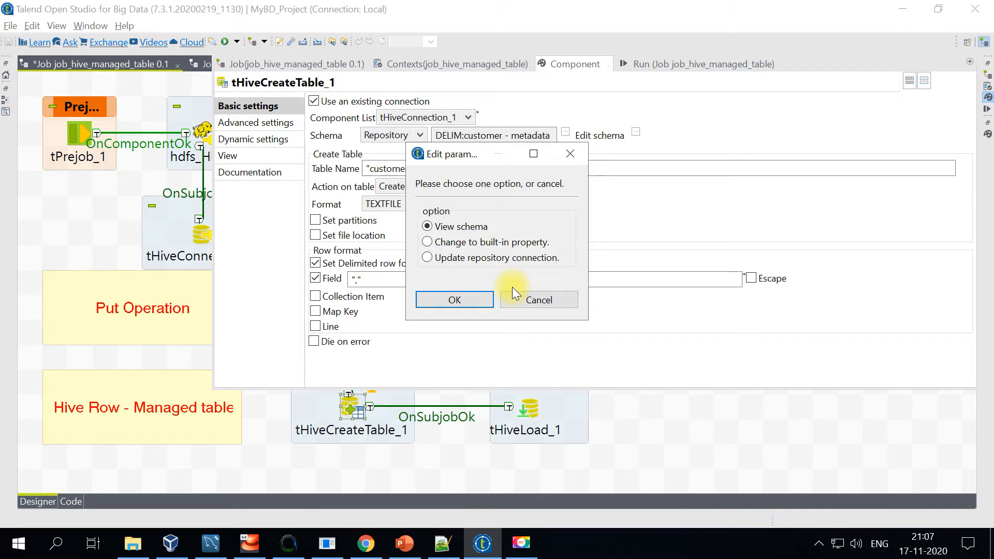
pyautogui.click(453, 299)
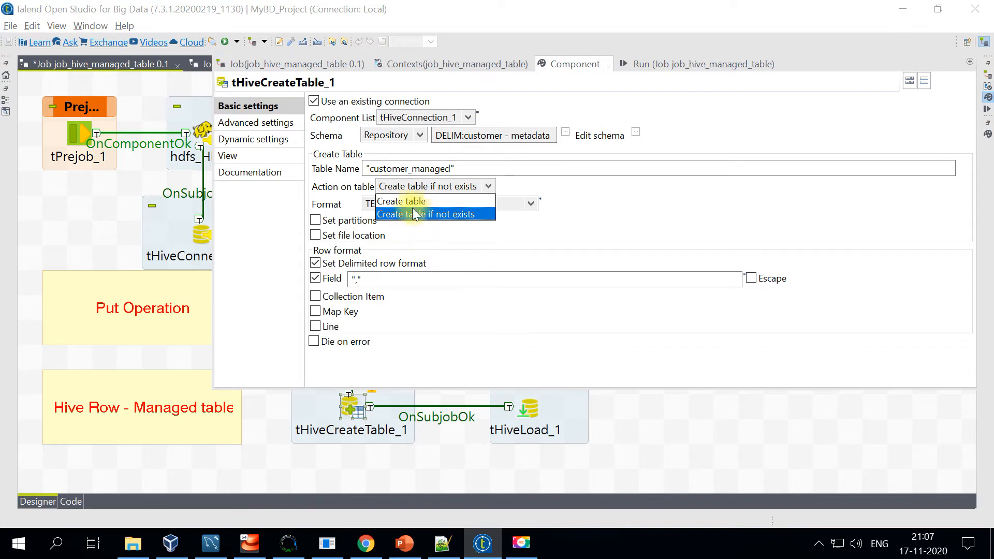
pyautogui.moveTo(459, 226)
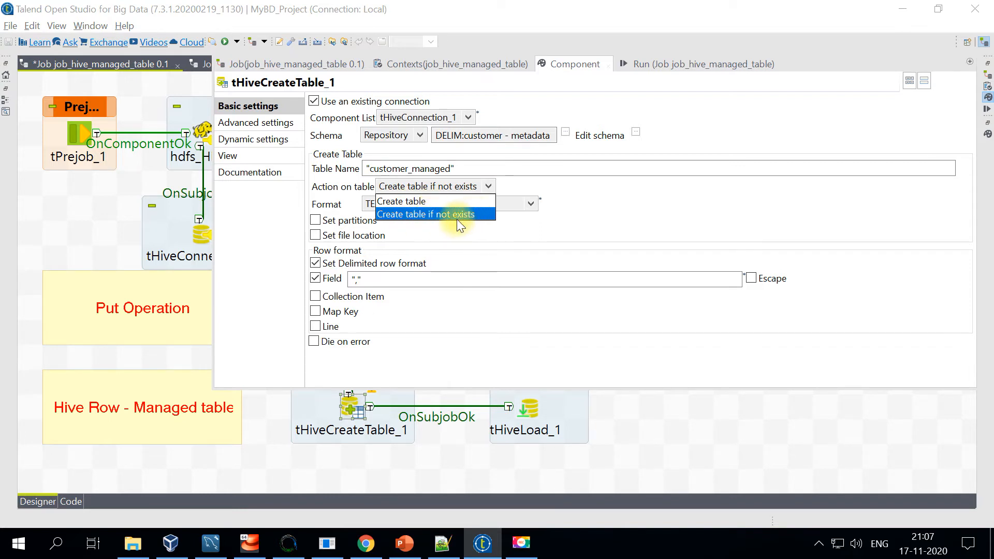
pyautogui.moveTo(406, 221)
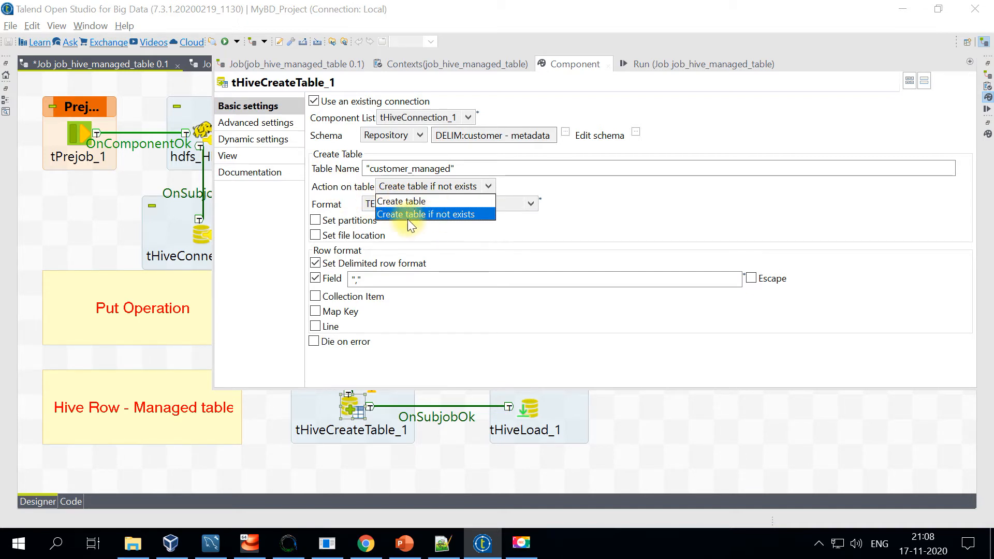
pyautogui.click(426, 214)
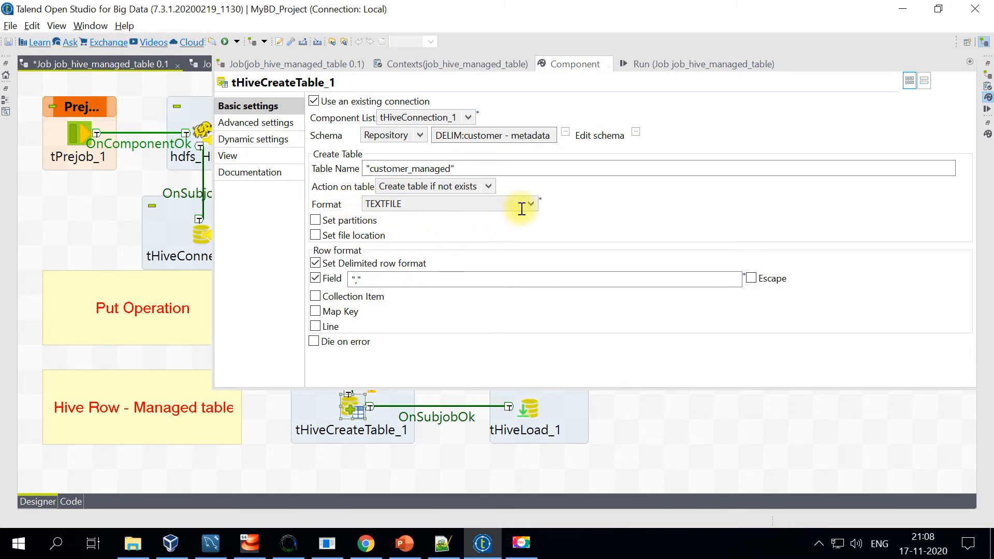
pyautogui.click(530, 204)
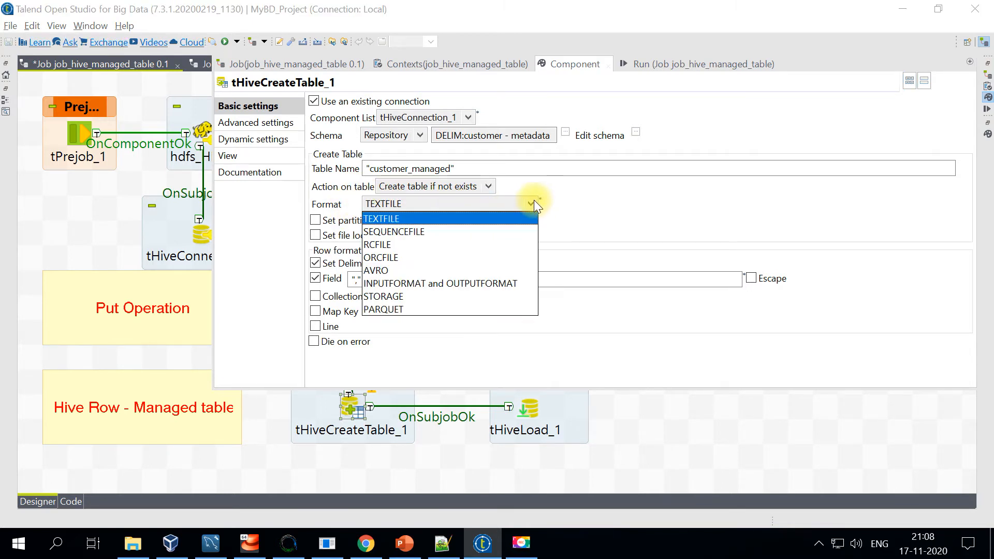
pyautogui.moveTo(387, 310)
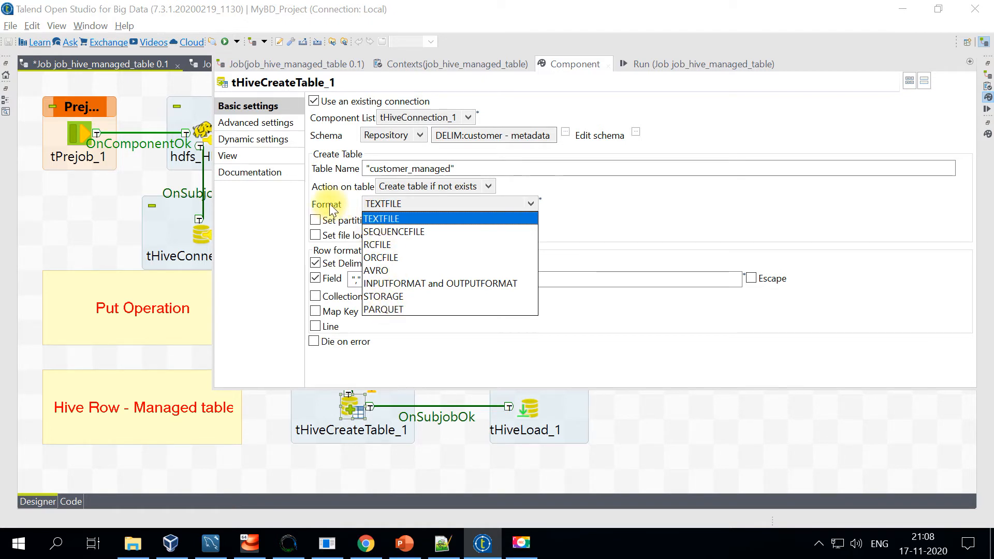
pyautogui.click(382, 219)
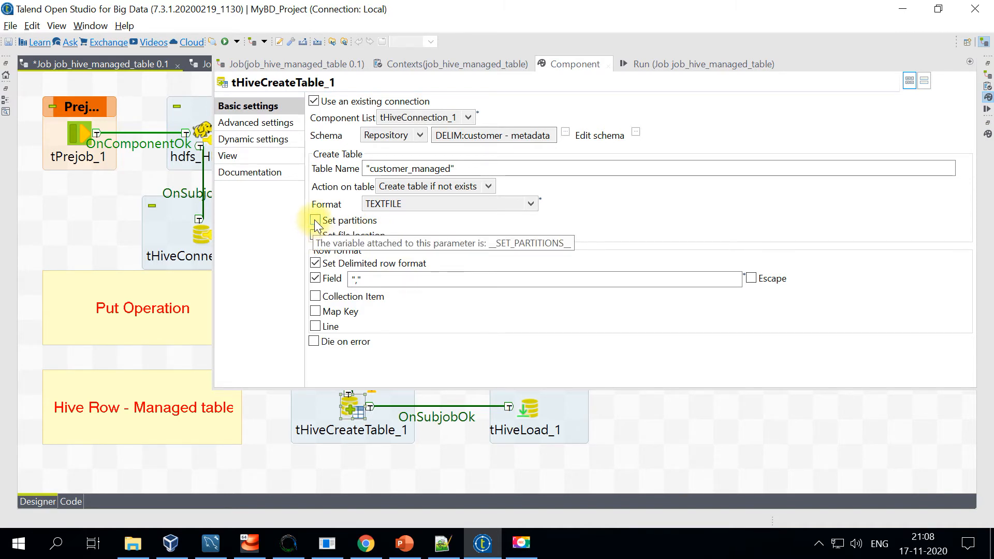
pyautogui.moveTo(315, 220)
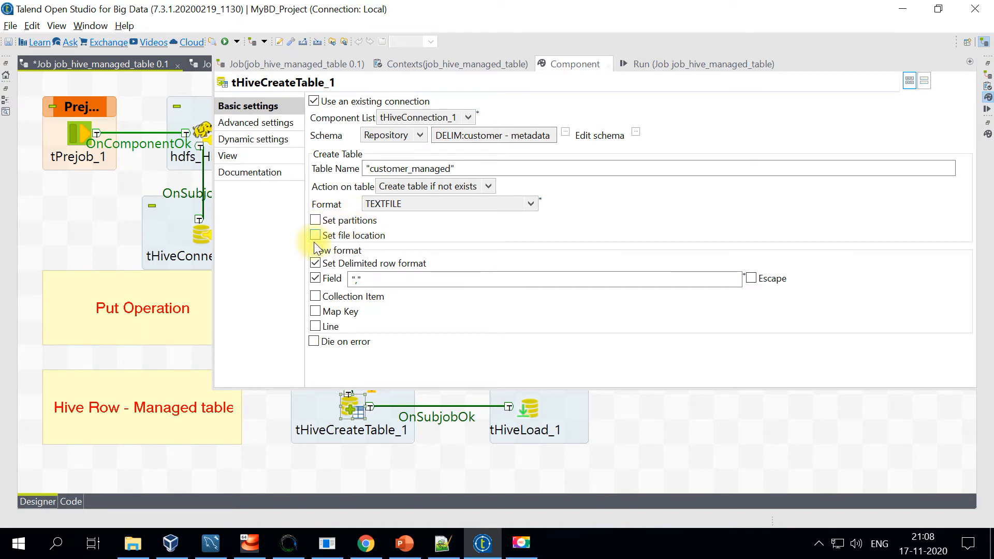
pyautogui.moveTo(365, 235)
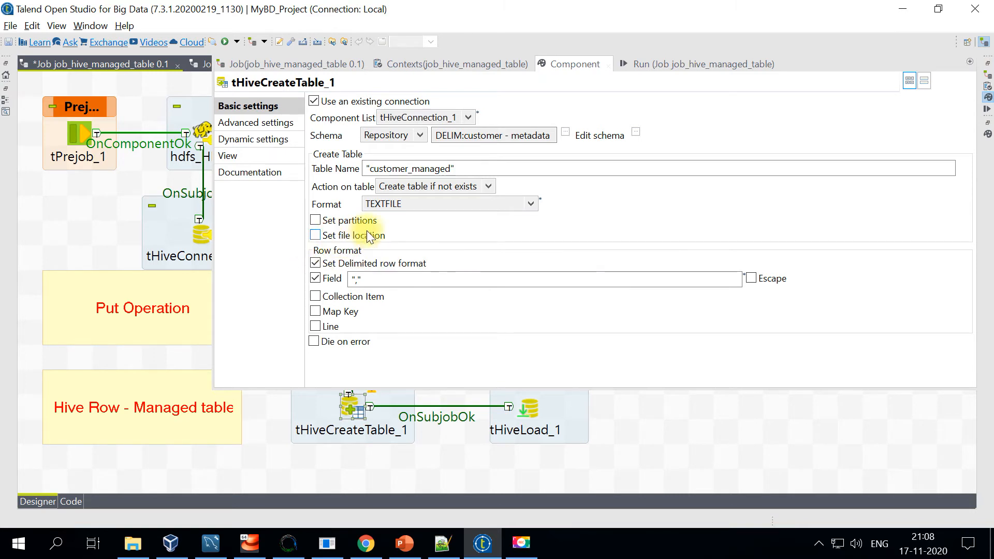
pyautogui.moveTo(391, 242)
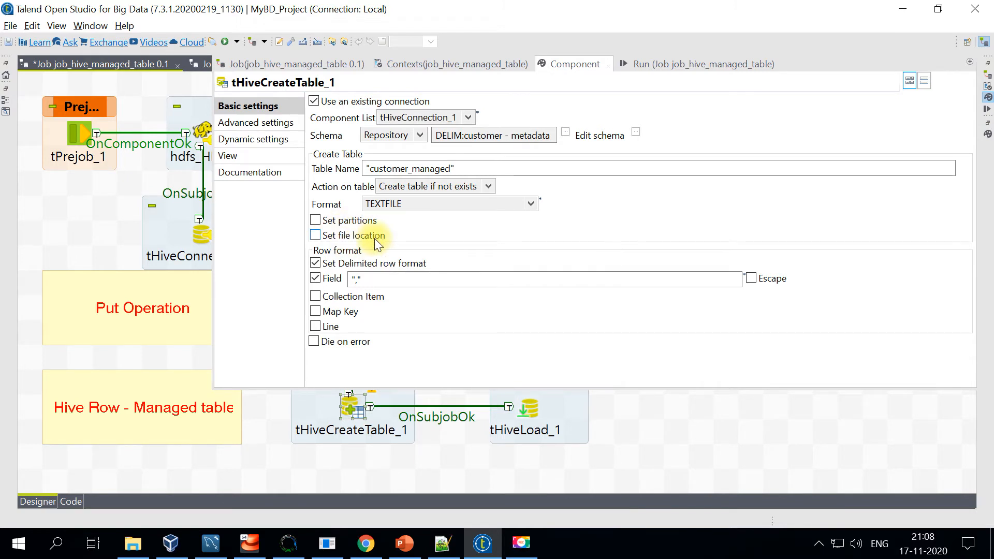
pyautogui.moveTo(391, 351)
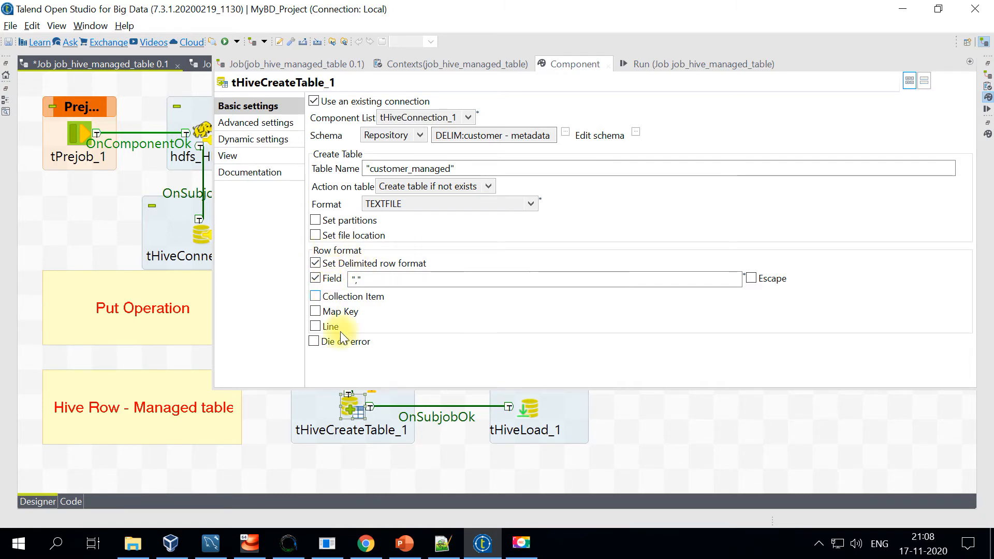
pyautogui.moveTo(442, 543)
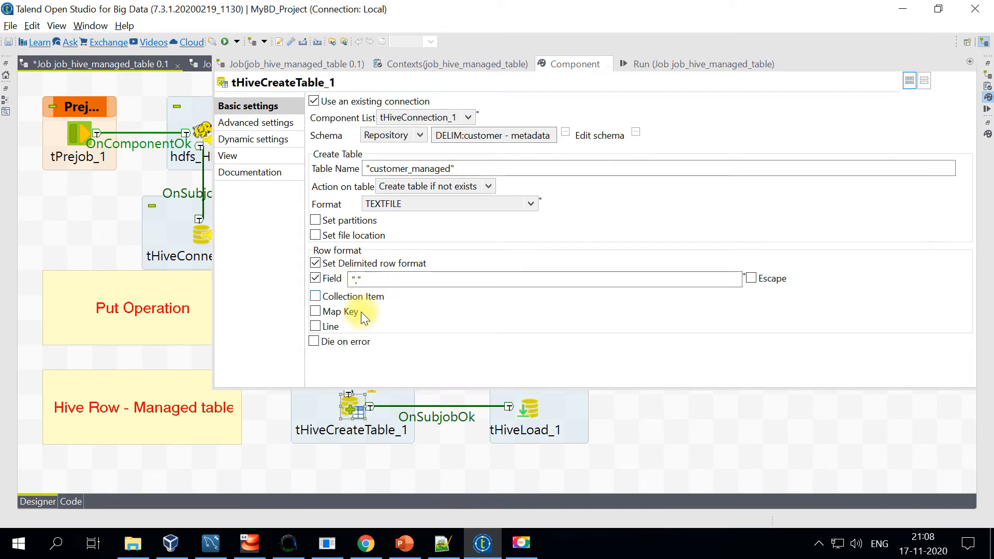
pyautogui.moveTo(257, 122)
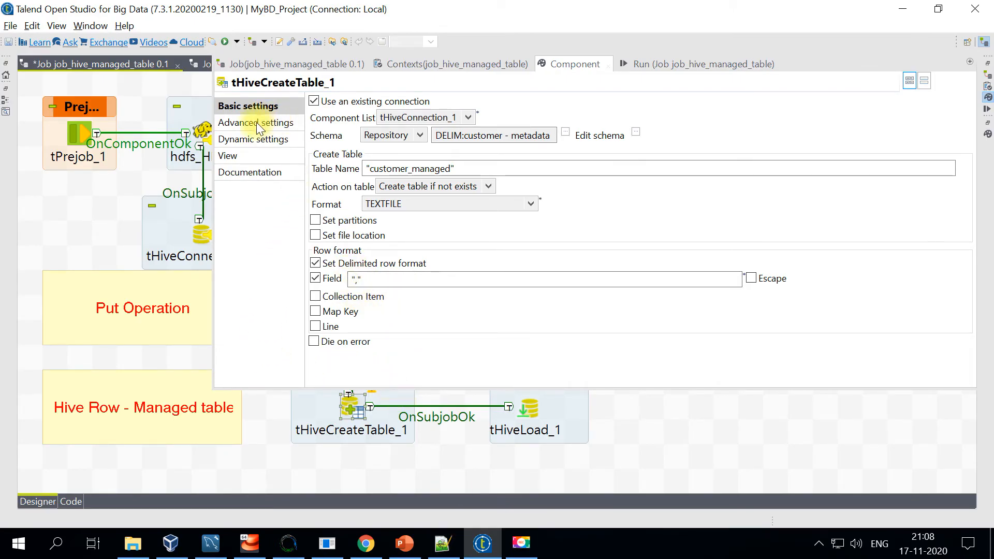
# Step: In Advanced settings try As select with 'select id, name from employee', then leave As select unchecked
pyautogui.click(258, 122)
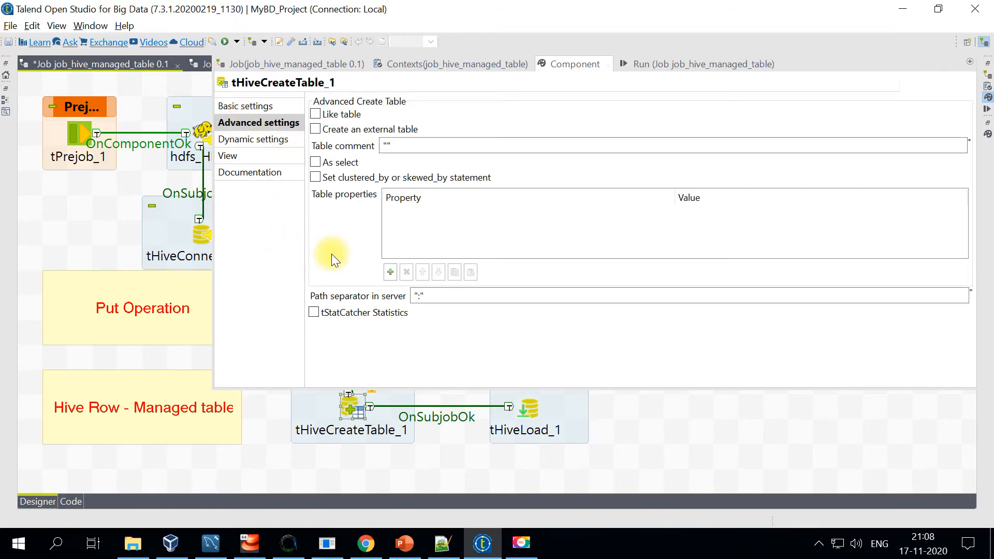
pyautogui.moveTo(346, 117)
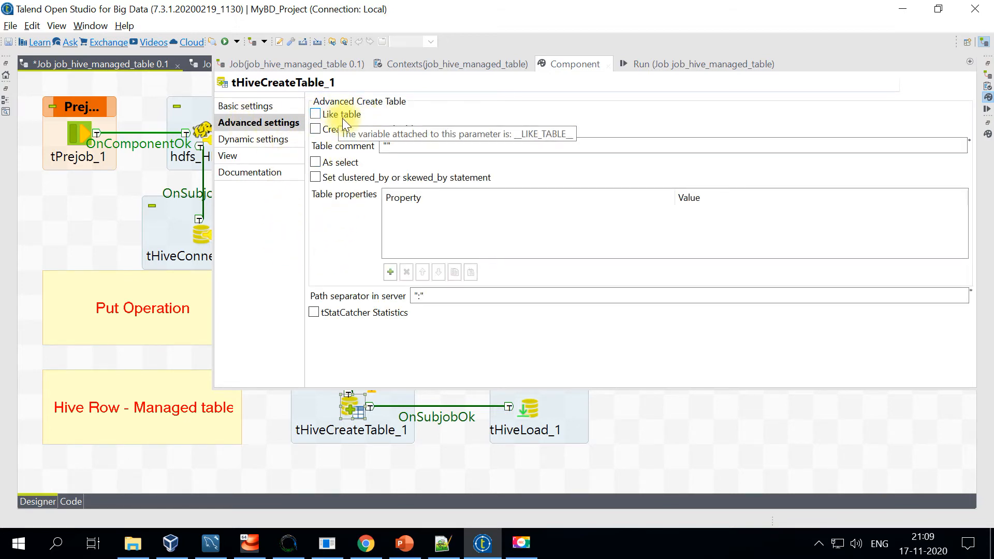
pyautogui.moveTo(347, 117)
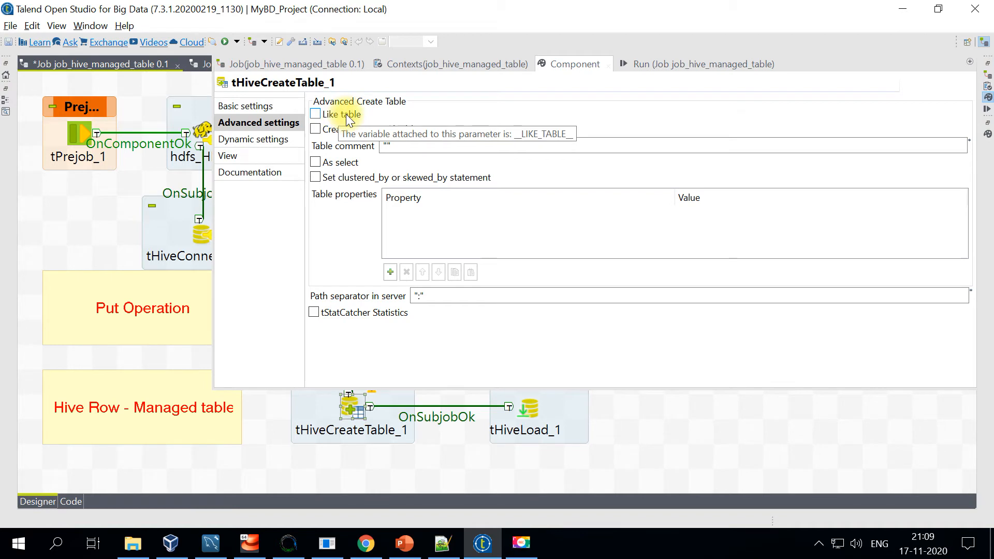
pyautogui.moveTo(368, 177)
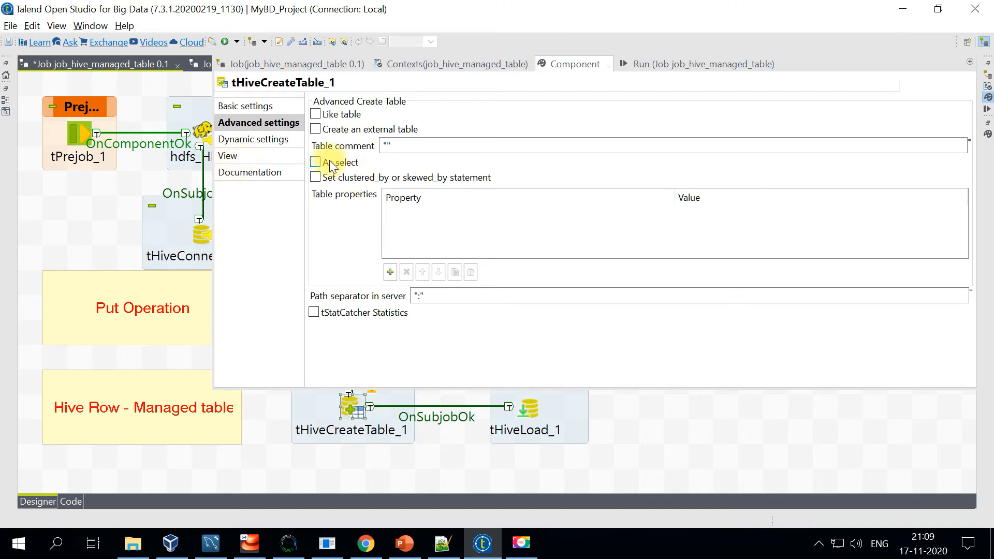
pyautogui.moveTo(314, 163)
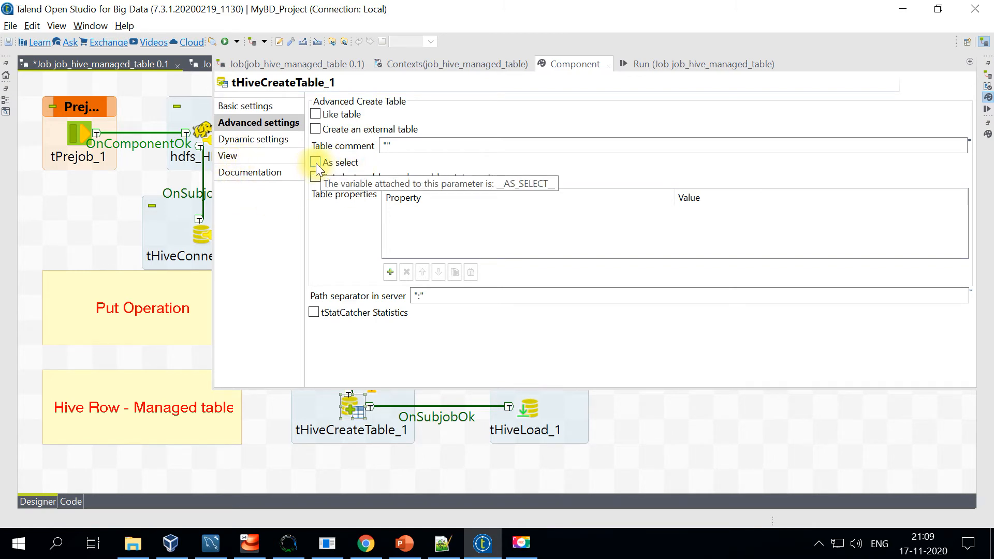
pyautogui.click(315, 163)
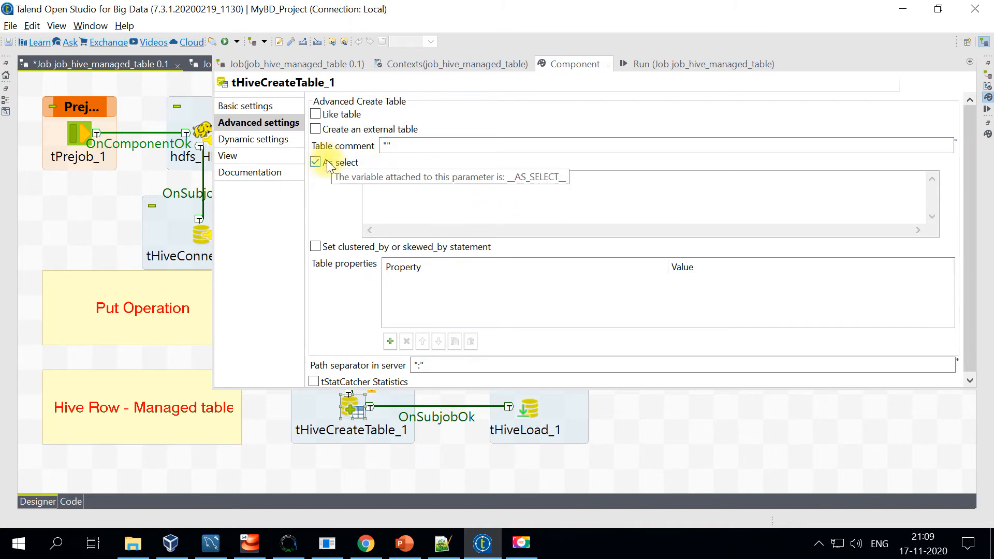
pyautogui.write('"select id, name from employee"')
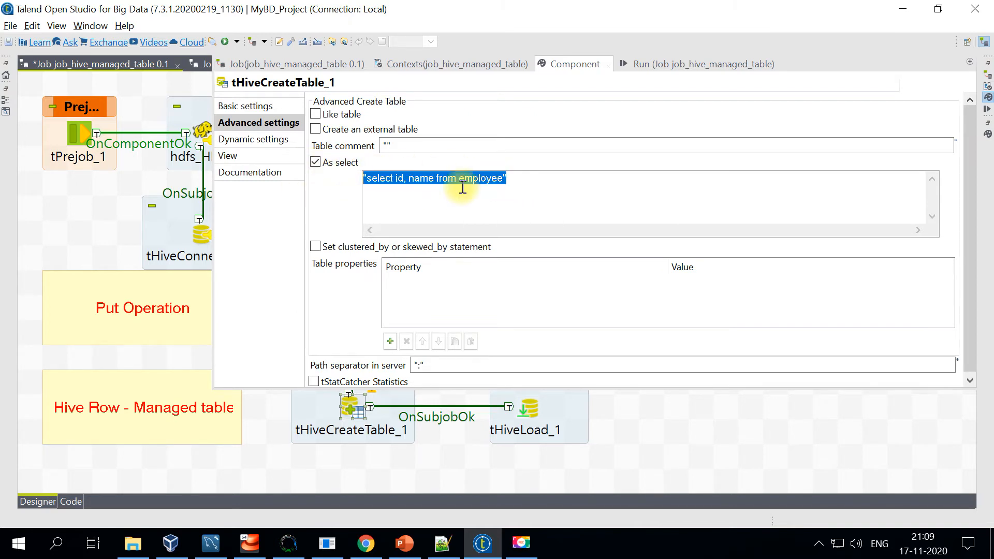
pyautogui.doubleClick(481, 178)
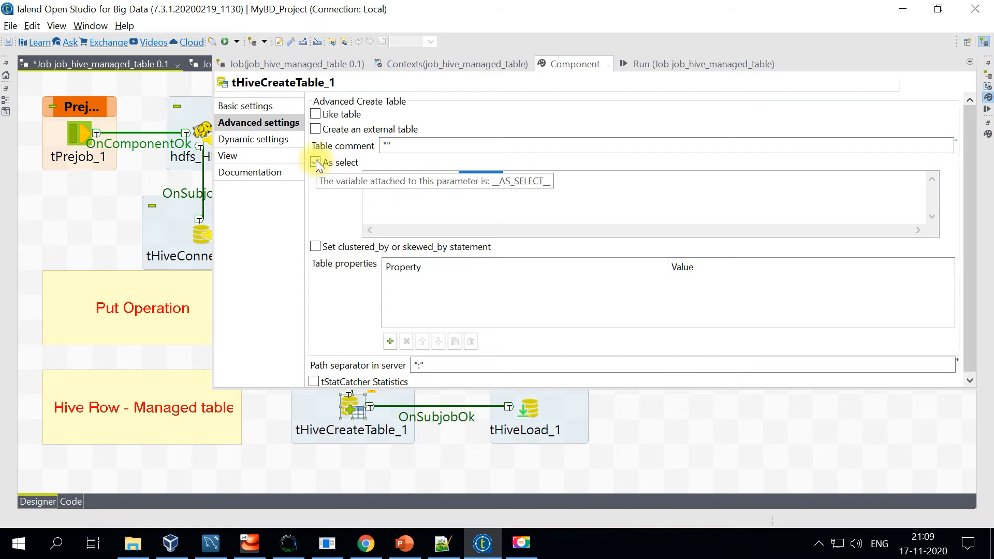
pyautogui.click(315, 162)
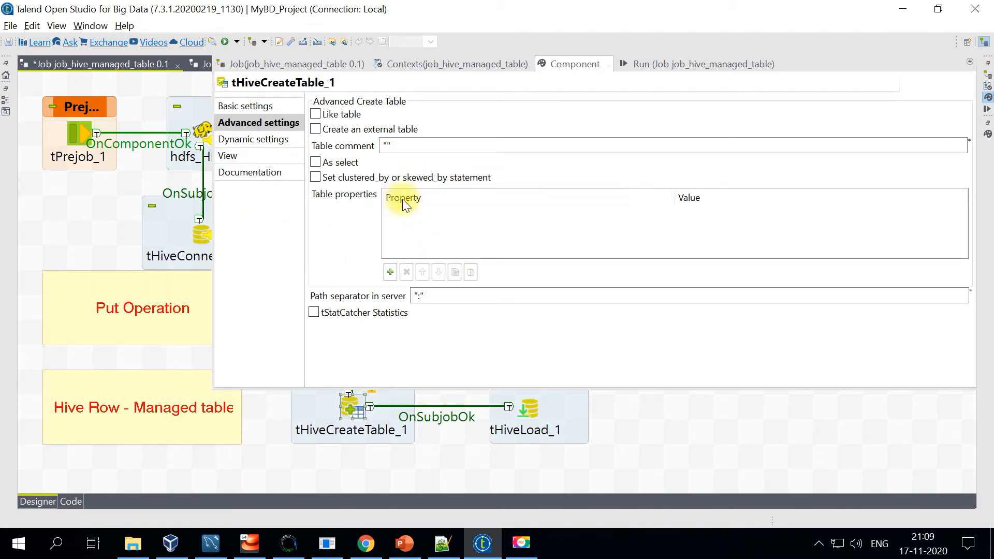
pyautogui.moveTo(444, 223)
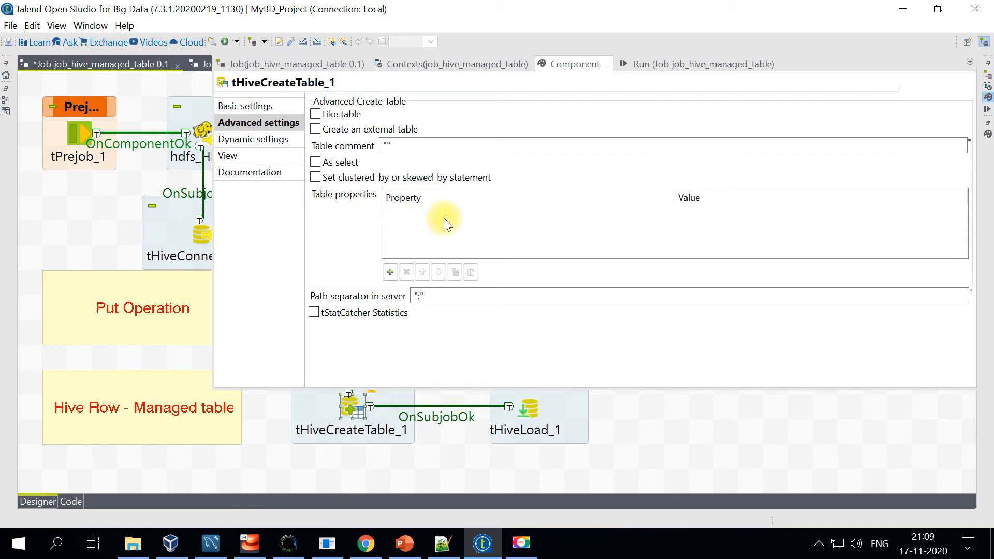
pyautogui.moveTo(442, 219)
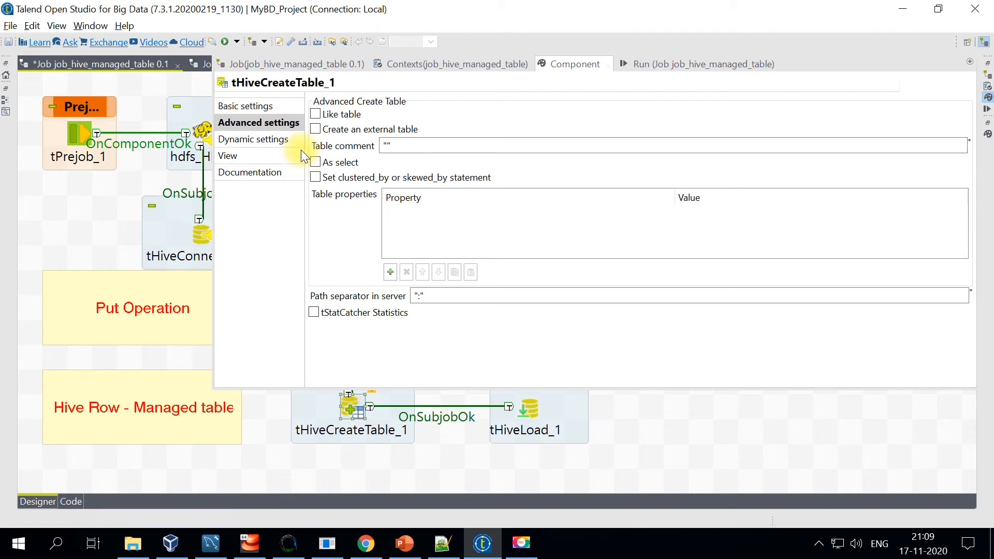
# Step: Return to tHiveCreateTable_1's Basic settings showing delimited row format with comma separator
pyautogui.click(247, 106)
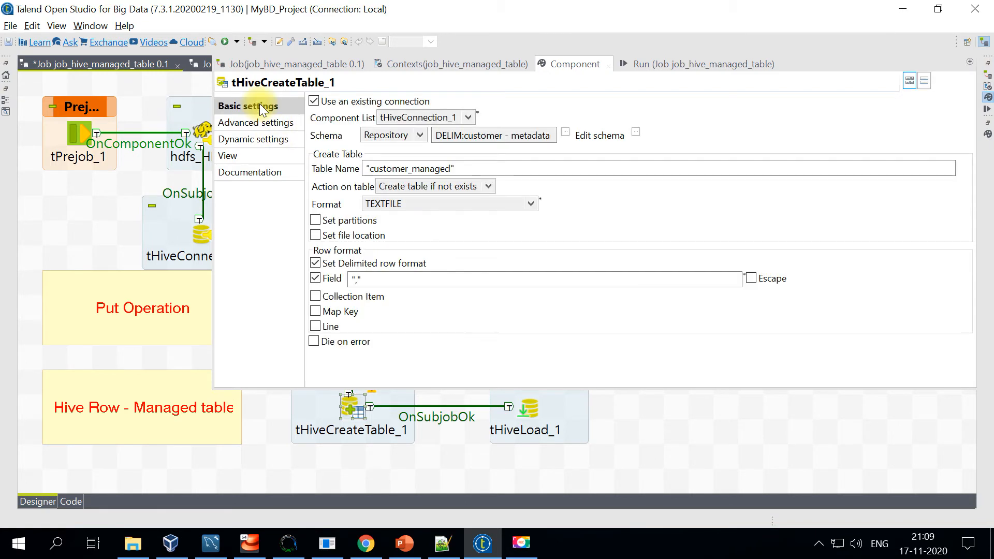
pyautogui.moveTo(460, 308)
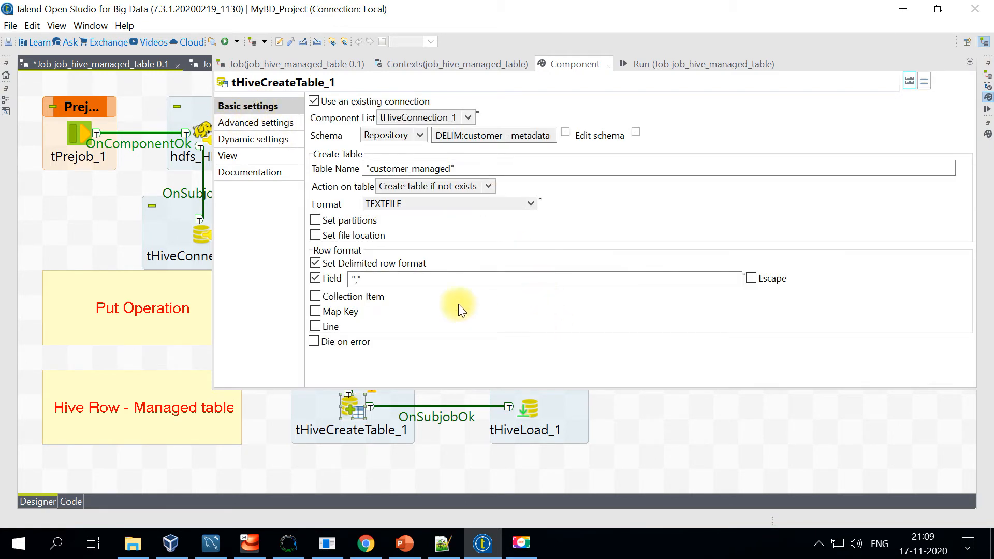
pyautogui.moveTo(273, 418)
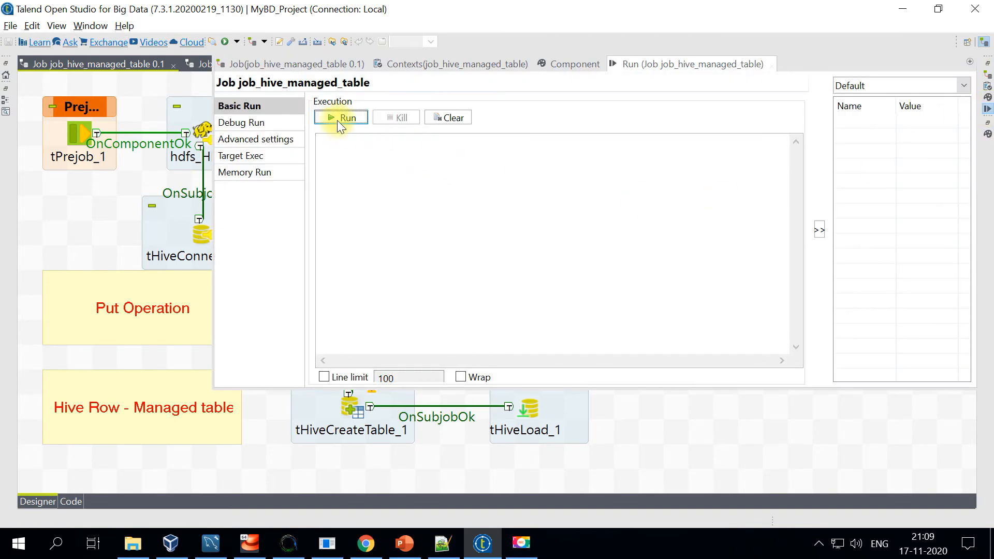
# Step: Run job_hive_managed_table until it finishes with all trigger links marked ok
pyautogui.click(347, 117)
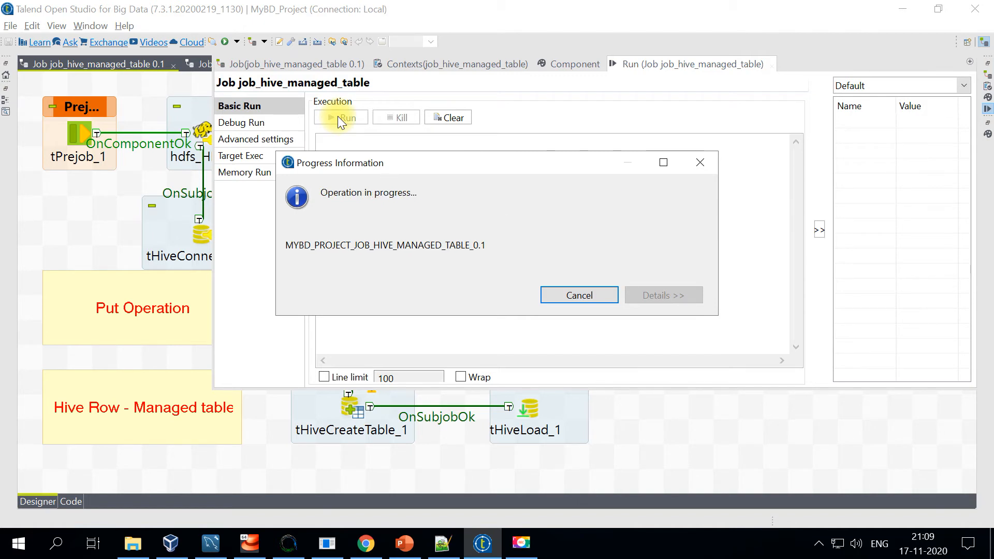
pyautogui.click(341, 117)
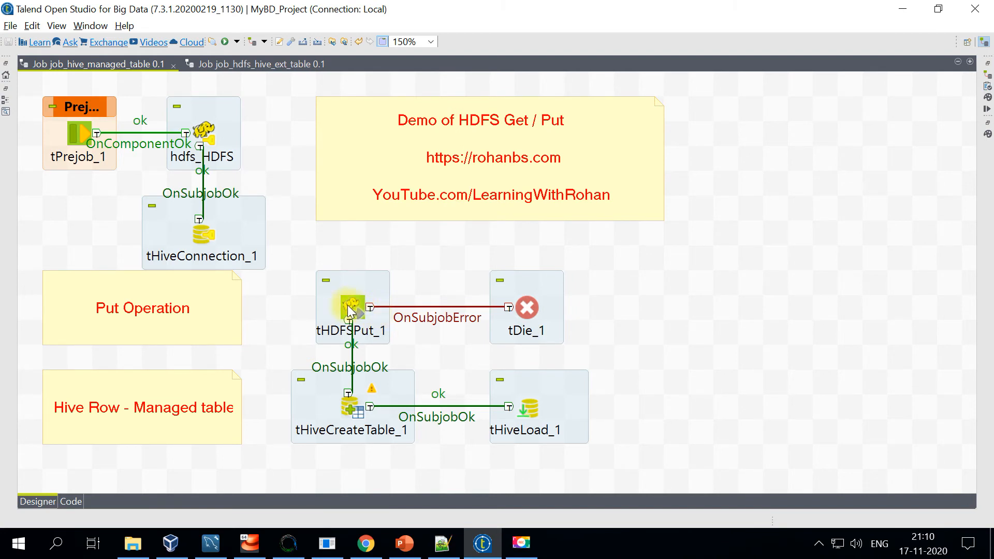
pyautogui.click(352, 406)
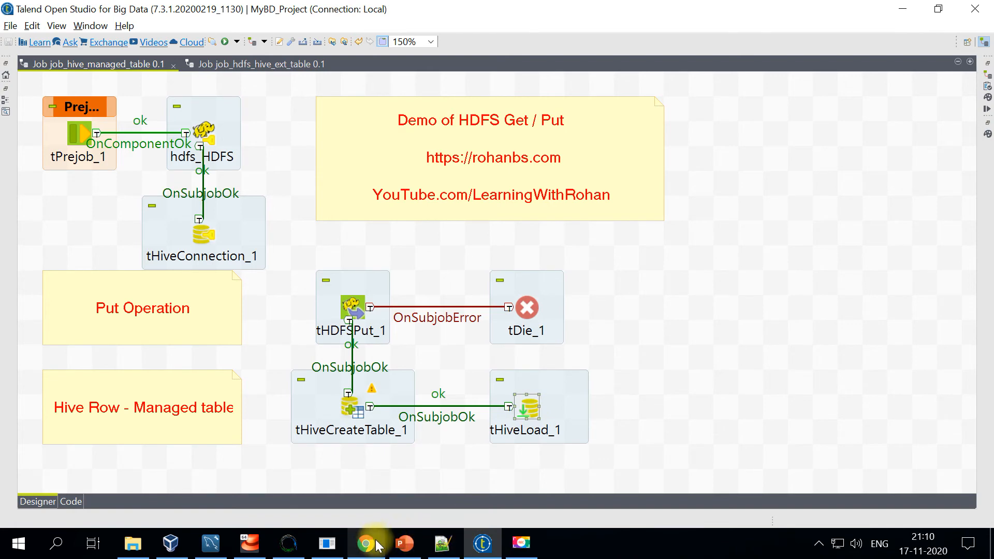
# Step: Refresh retail/int in Ambari Files View, listing payments, product, region and store CSVs without customer.csv
pyautogui.click(365, 543)
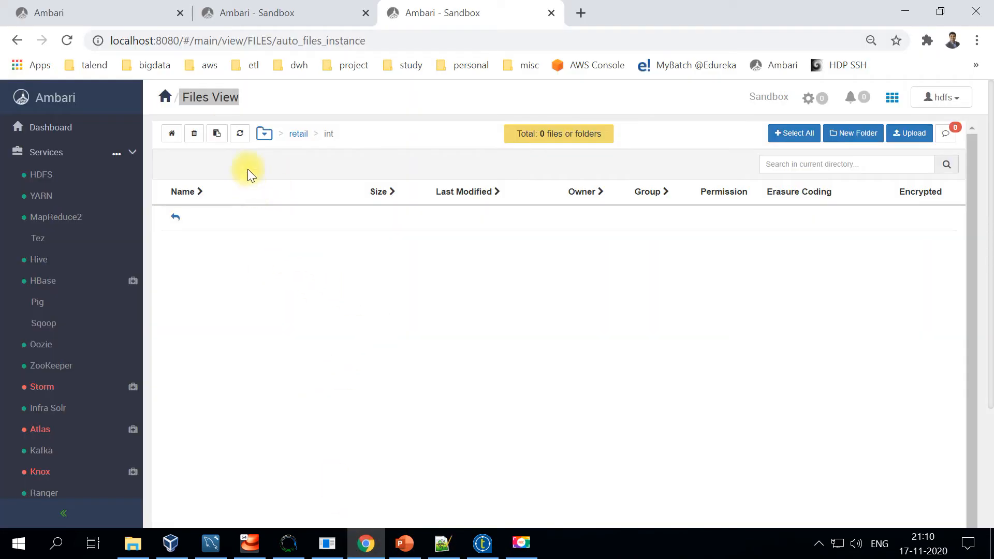
pyautogui.click(239, 134)
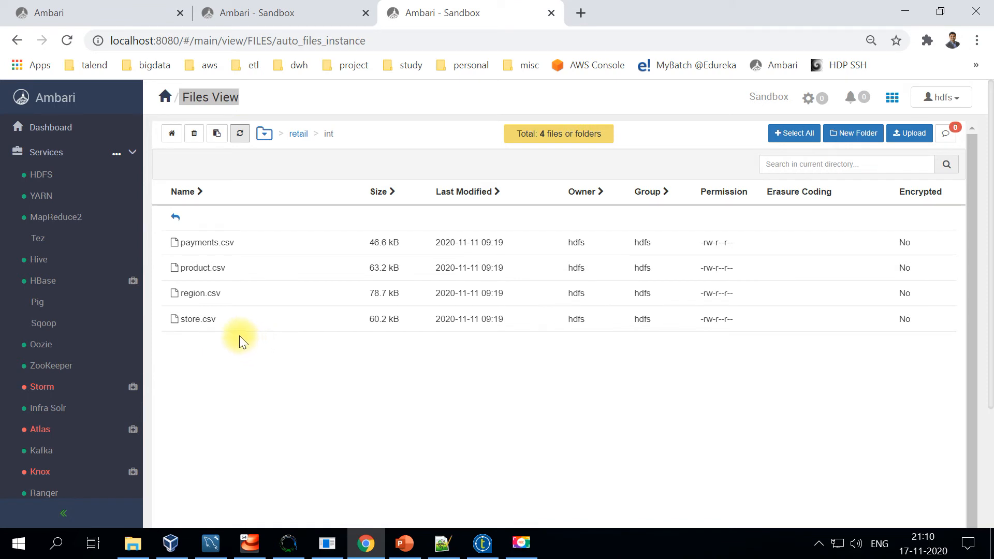
pyautogui.moveTo(386, 441)
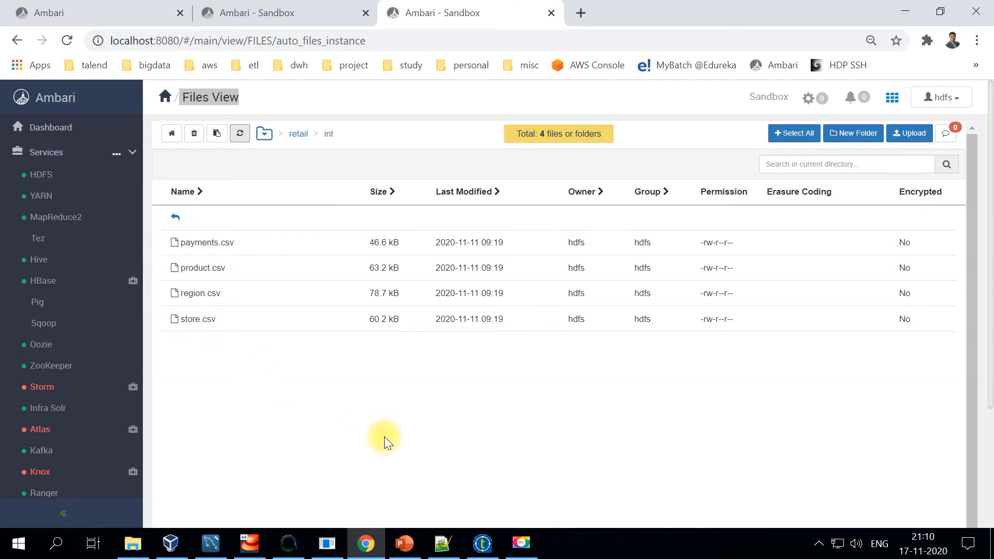
pyautogui.moveTo(445, 458)
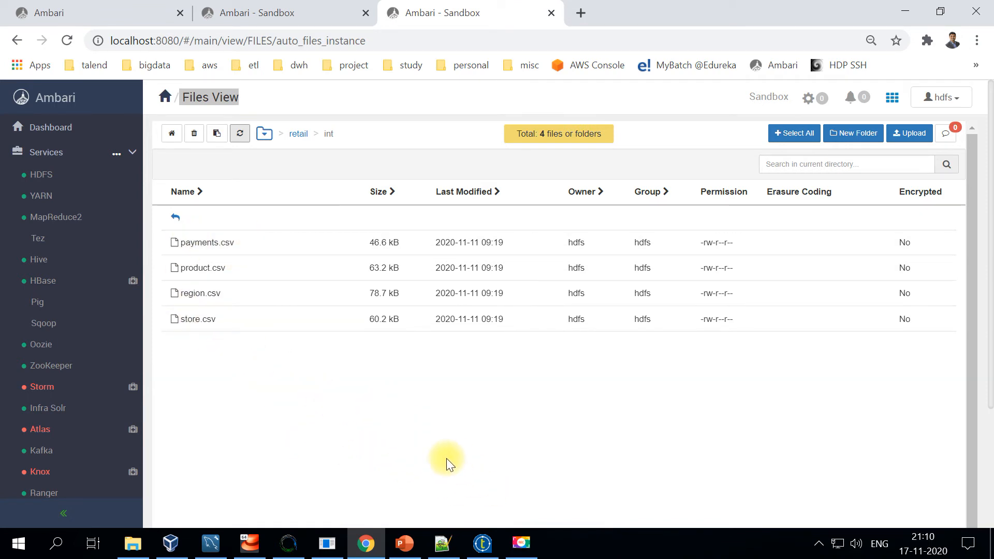
pyautogui.click(288, 544)
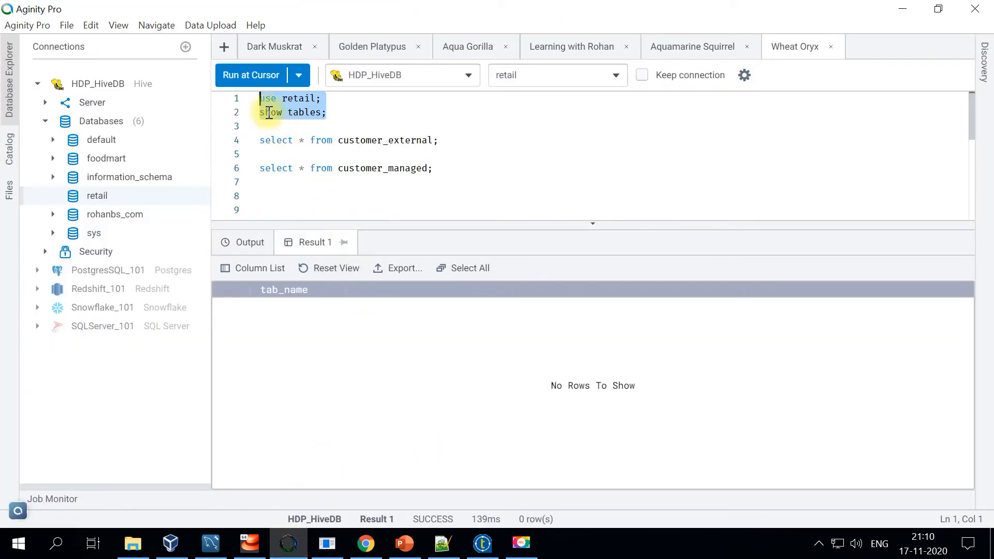
# Step: List retail tables showing customer_managed, then query 'select * from customer_managed' returning 1000 rows
pyautogui.click(250, 75)
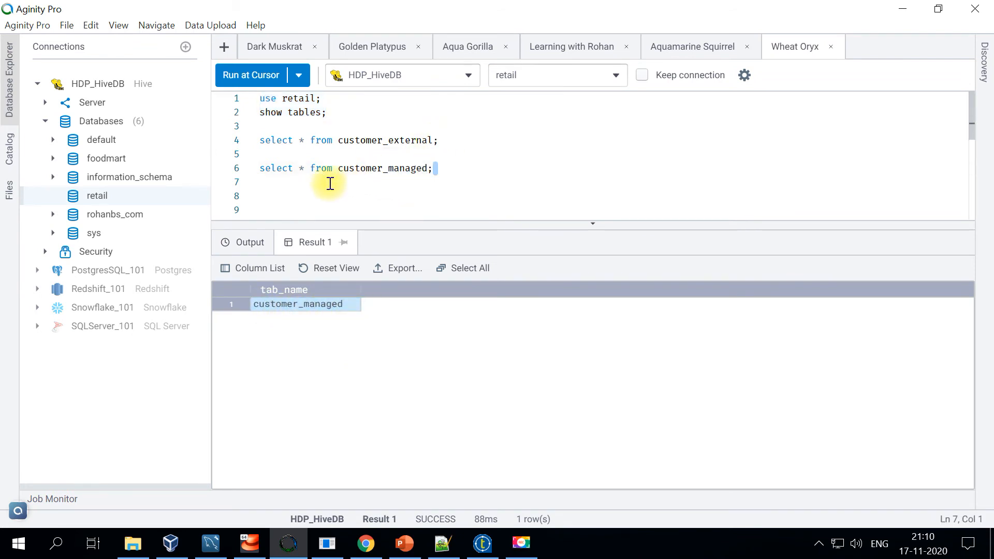
pyautogui.click(250, 75)
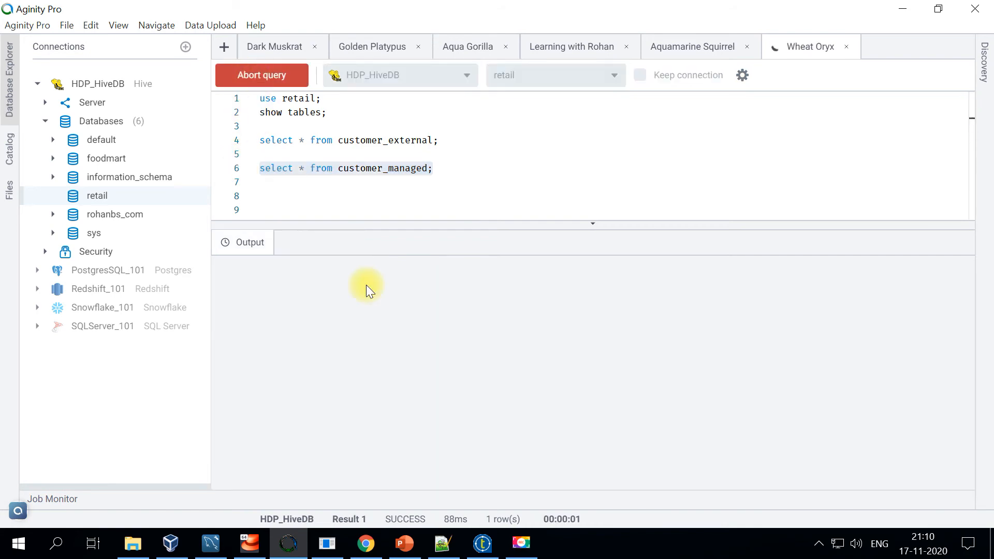
pyautogui.click(260, 74)
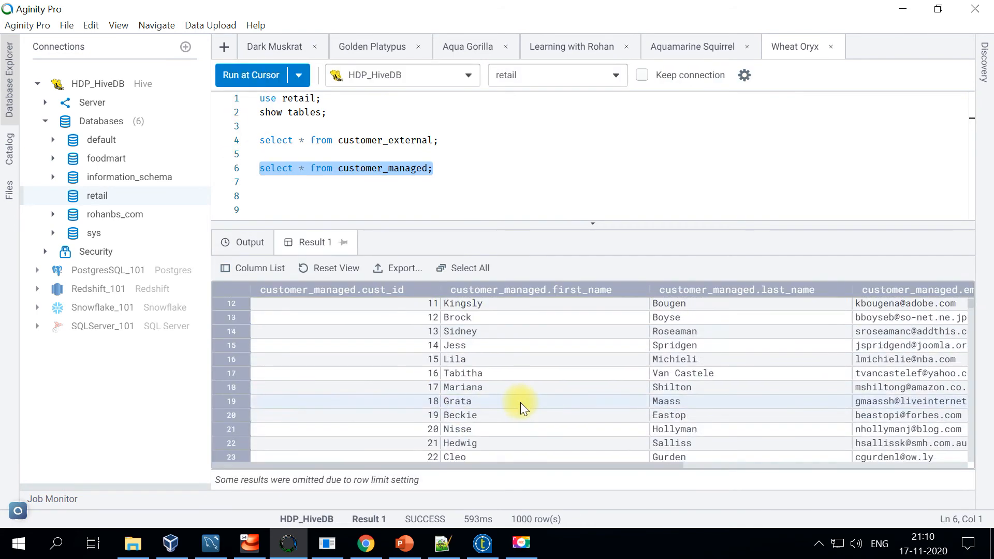
pyautogui.scroll(-3)
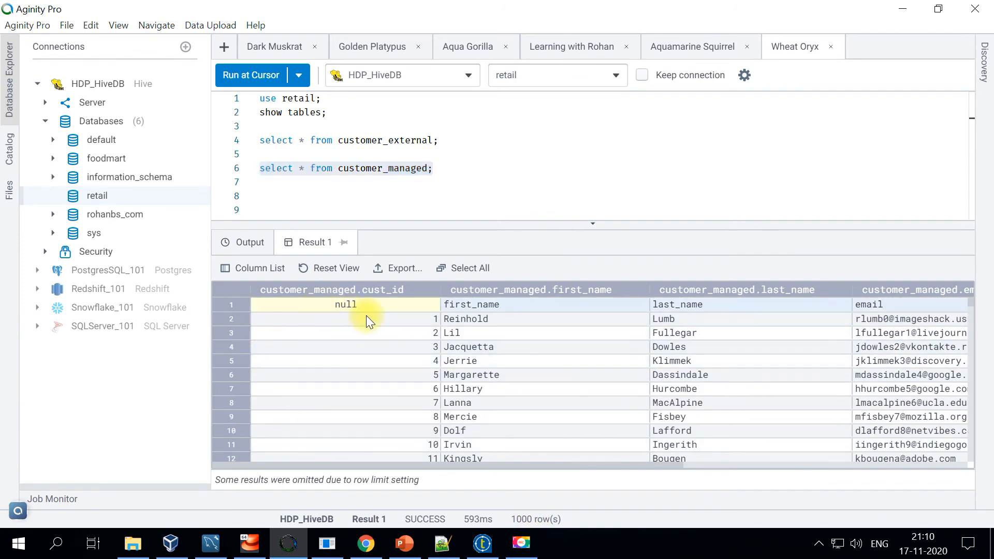
# Step: Point out row 1 holding the header names with a null cust_id and bring up the source customer.csv
pyautogui.click(678, 304)
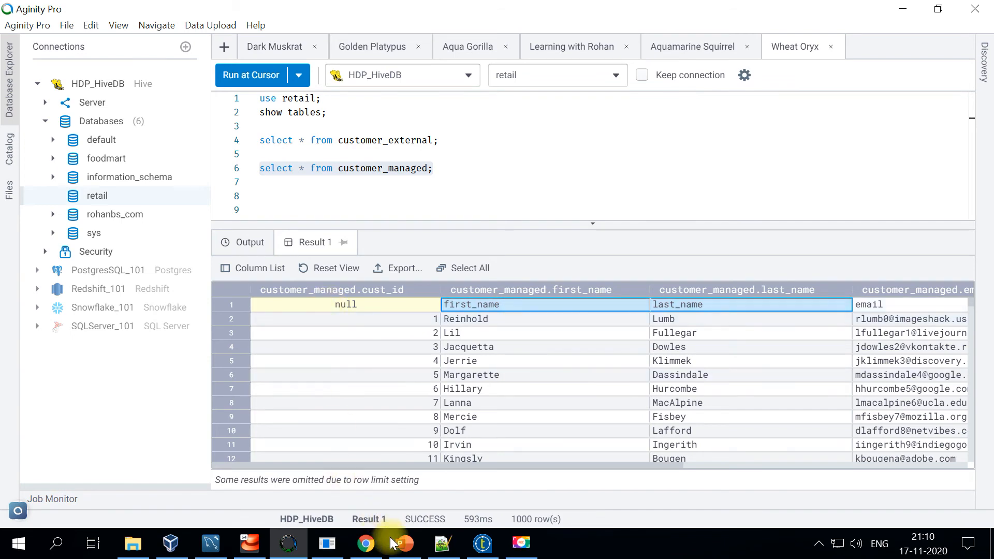
pyautogui.click(443, 544)
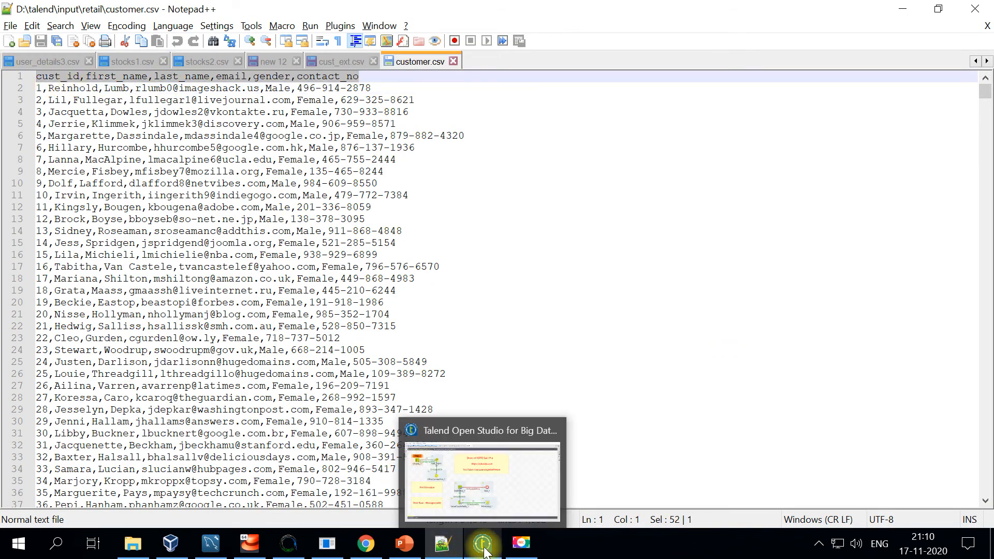
# Step: Review tHiveLoad_1's LOAD settings into customer_managed with overwrite, comparing against customer.csv
pyautogui.click(481, 543)
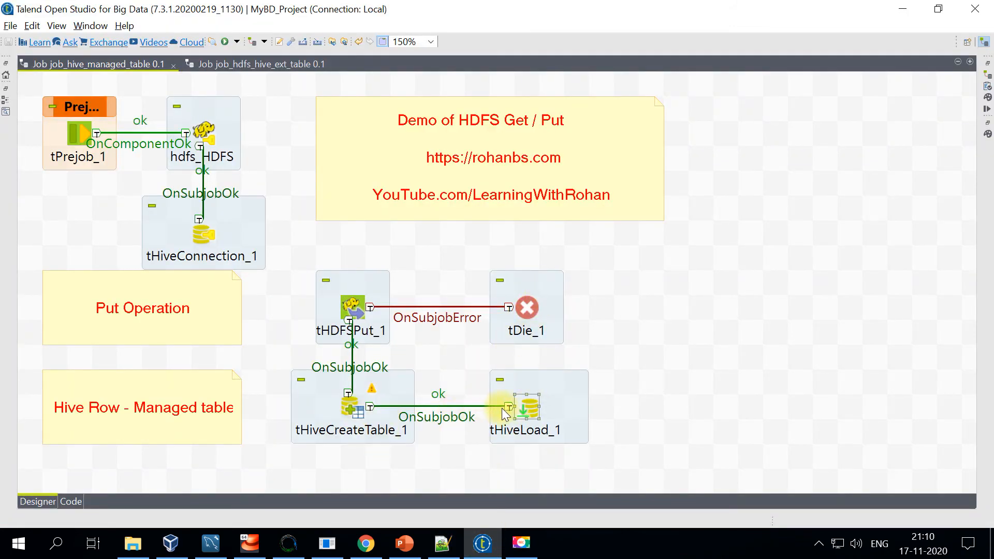
pyautogui.doubleClick(525, 406)
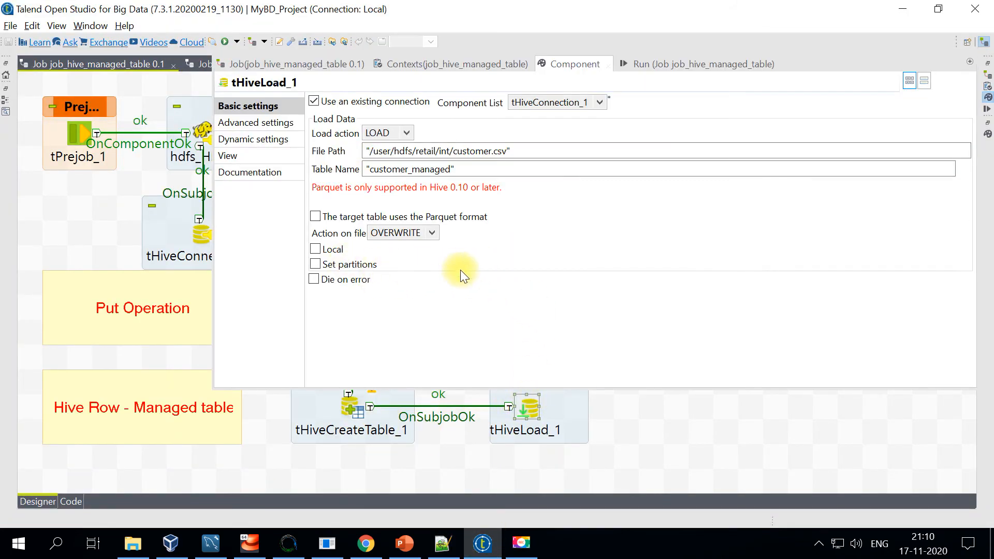
pyautogui.moveTo(290, 253)
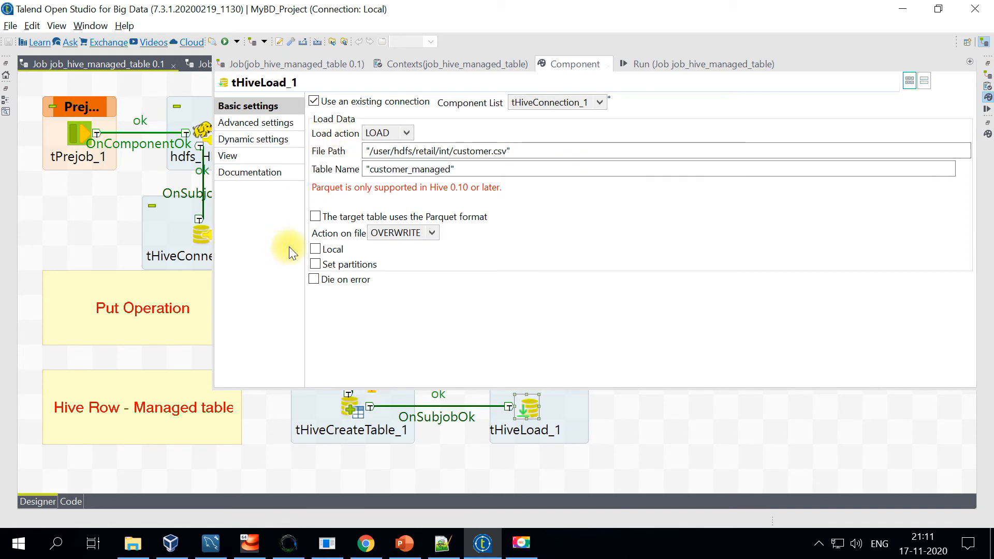
pyautogui.click(442, 543)
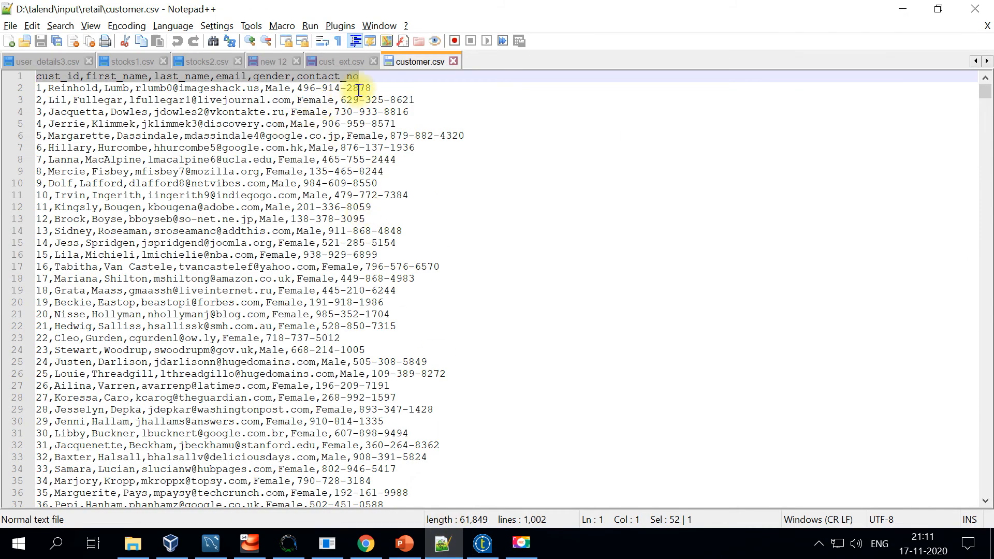
pyautogui.click(482, 543)
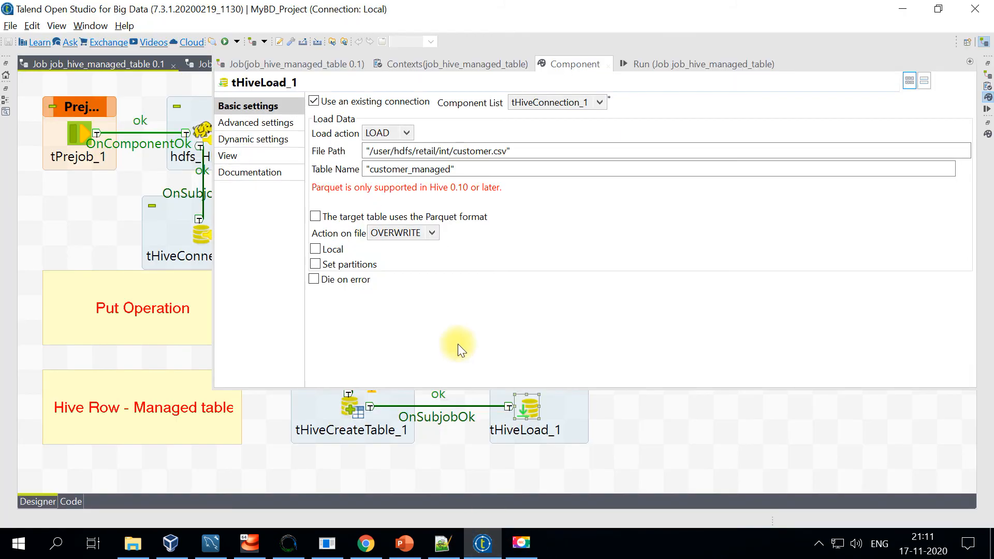
pyautogui.moveTo(358, 479)
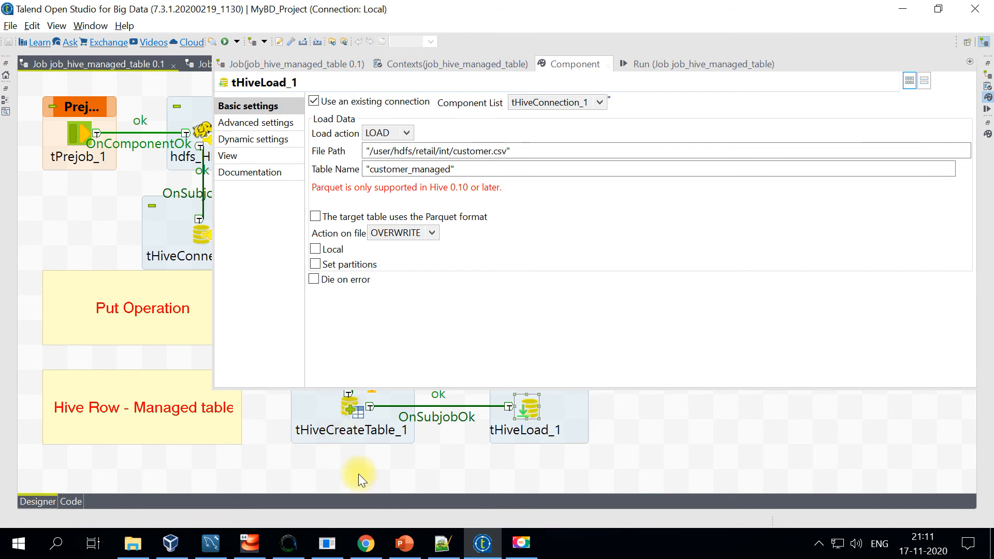
pyautogui.moveTo(382, 524)
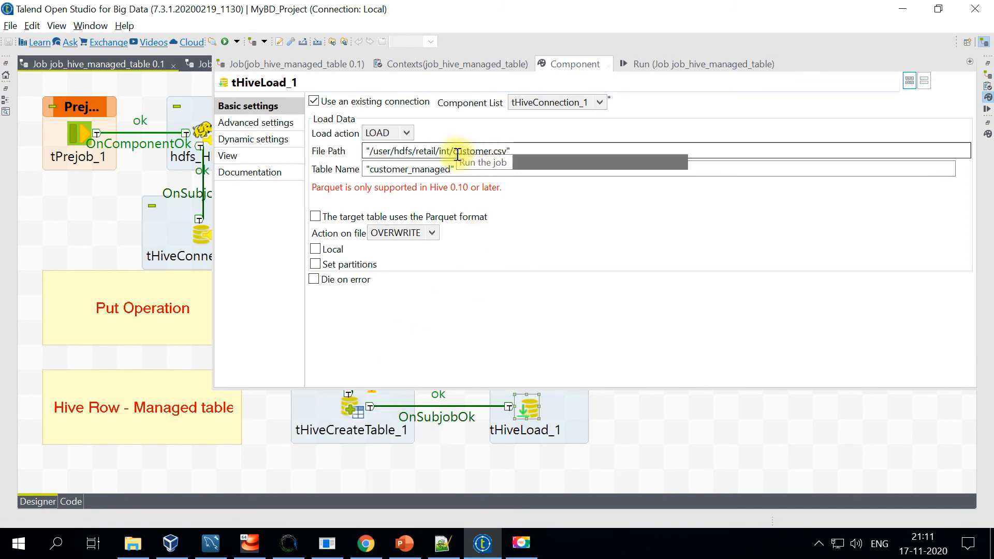
# Step: Highlight customer.csv in the load path /user/hdfs/retail/int and check the int folder in Ambari Files View
pyautogui.doubleClick(475, 150)
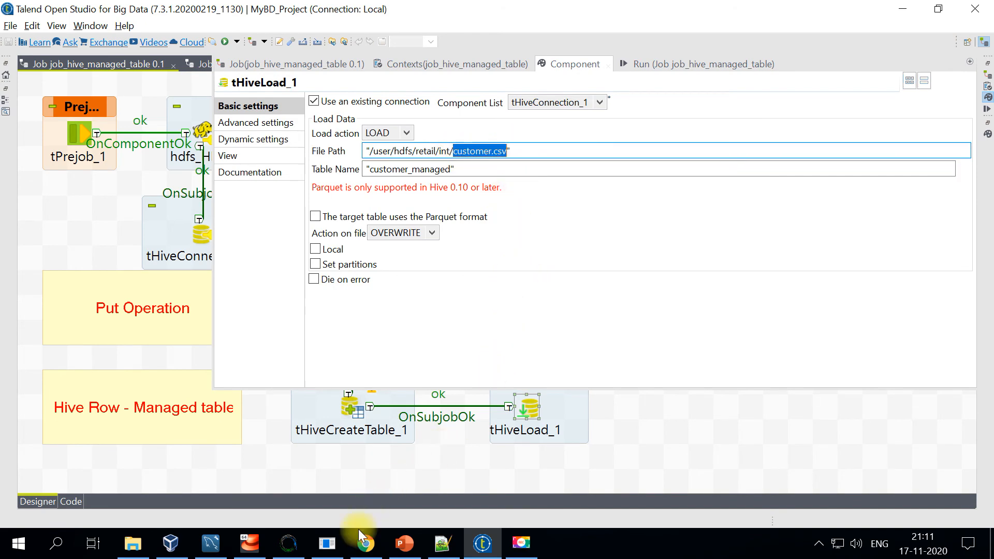
pyautogui.click(364, 543)
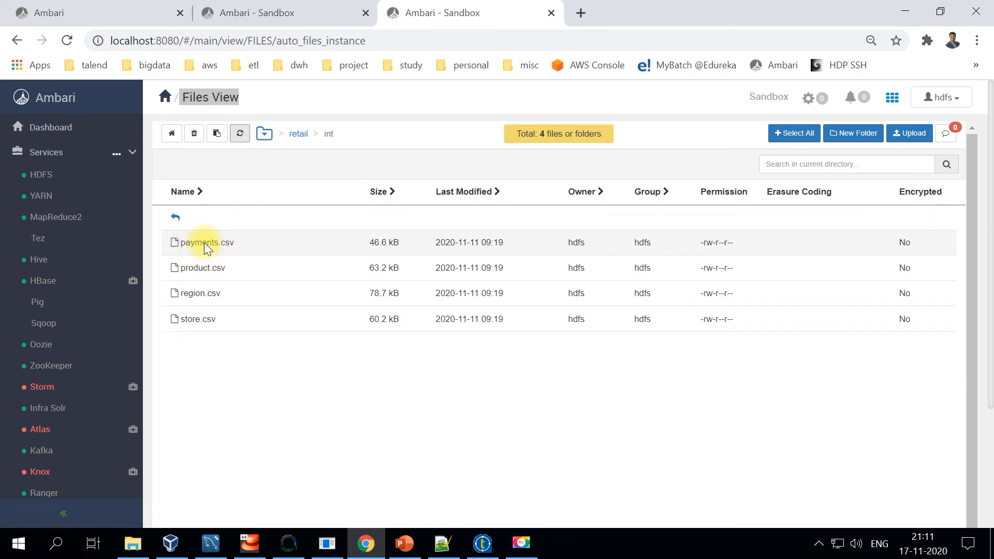
pyautogui.moveTo(236, 251)
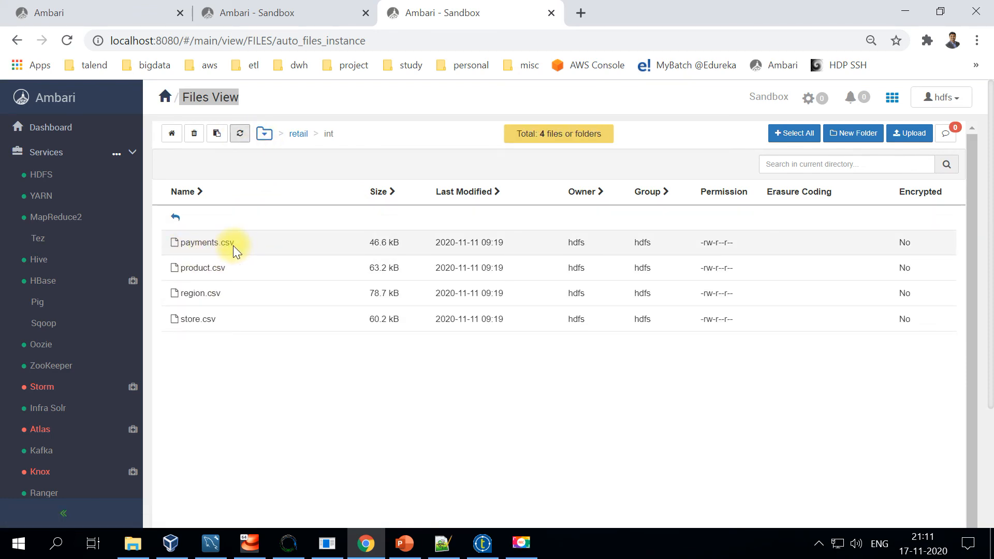
pyautogui.moveTo(394, 436)
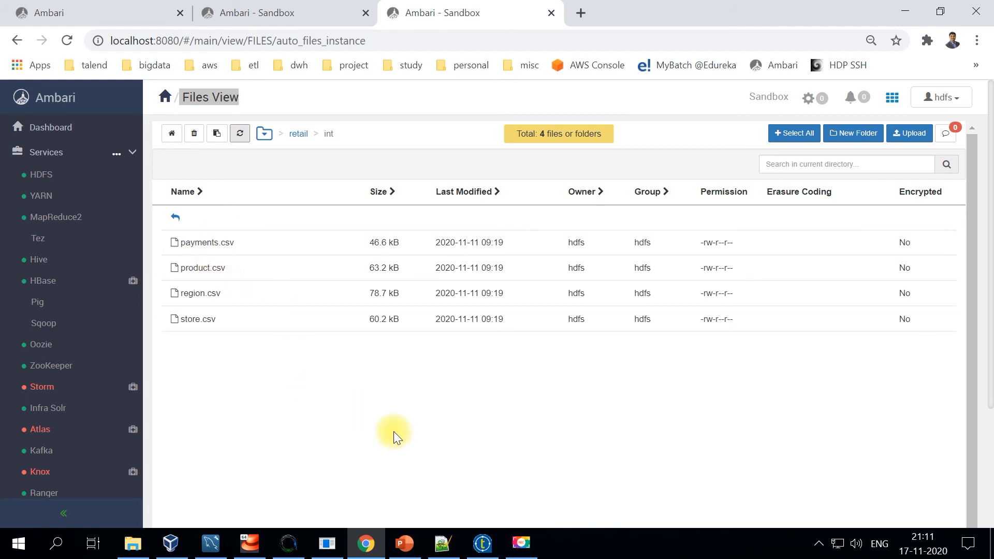
pyautogui.moveTo(245, 403)
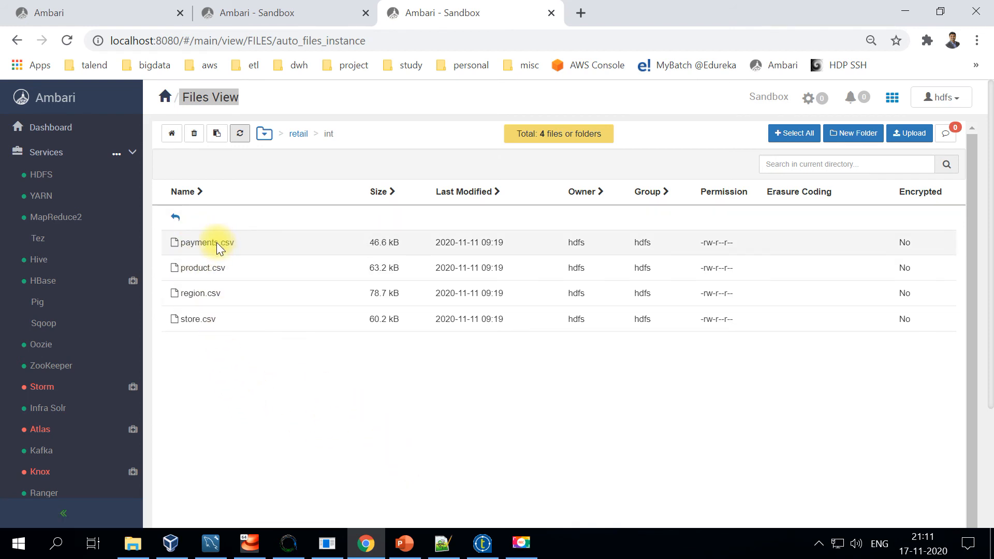
pyautogui.moveTo(236, 226)
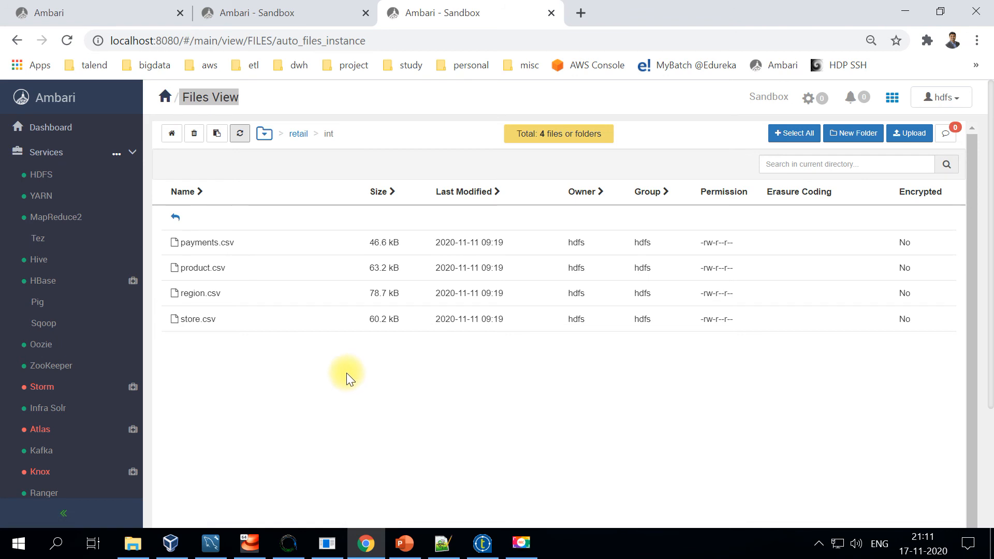
pyautogui.moveTo(469, 535)
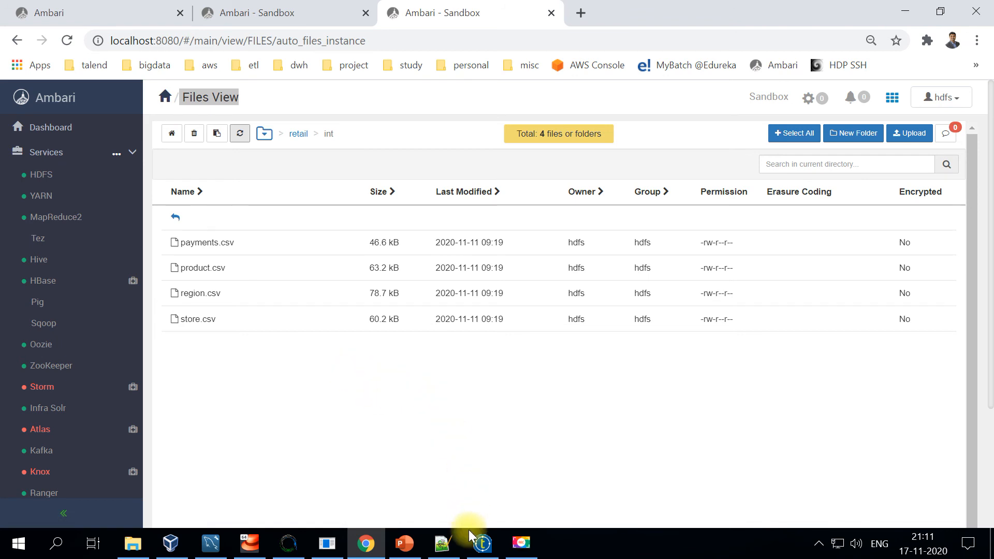
pyautogui.moveTo(481, 543)
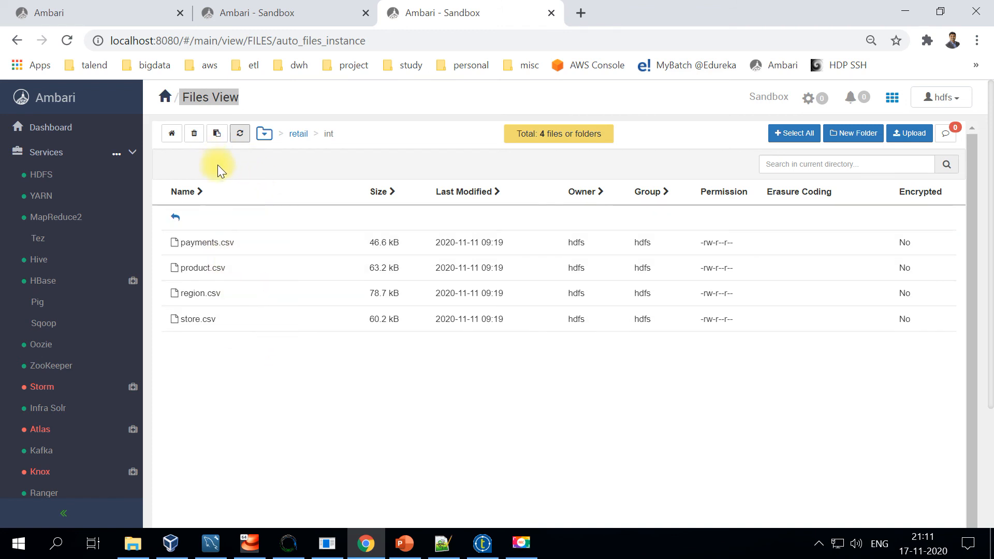
pyautogui.moveTo(227, 207)
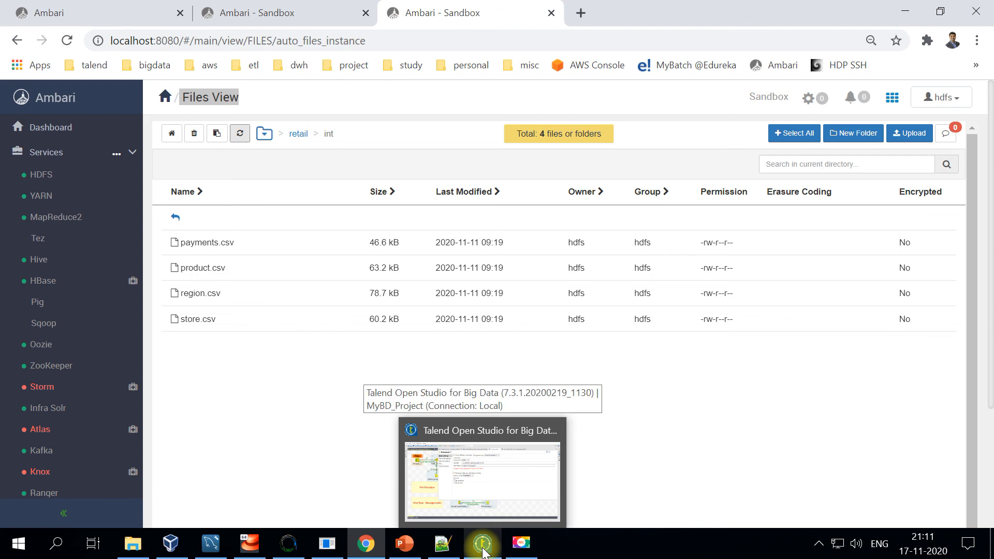
pyautogui.click(482, 544)
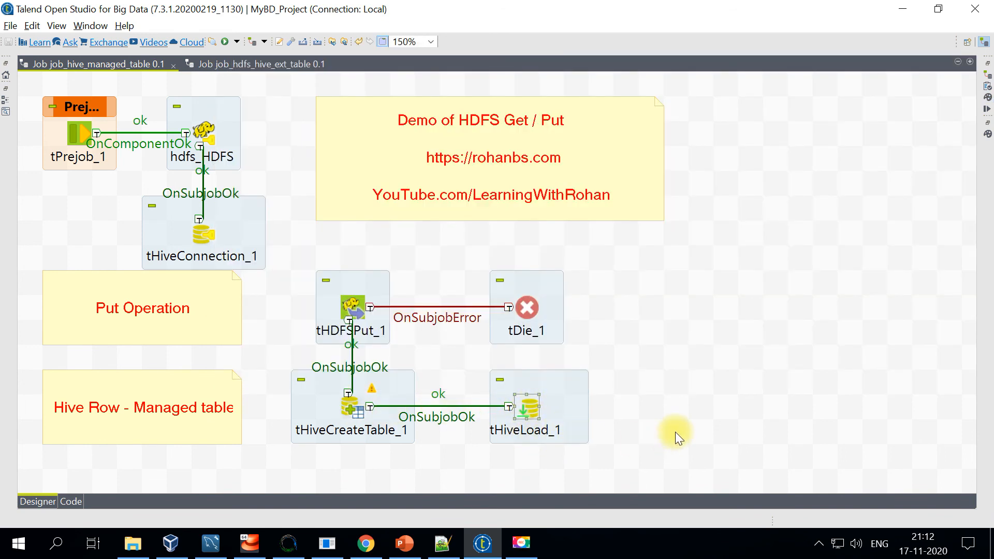
pyautogui.moveTo(666, 428)
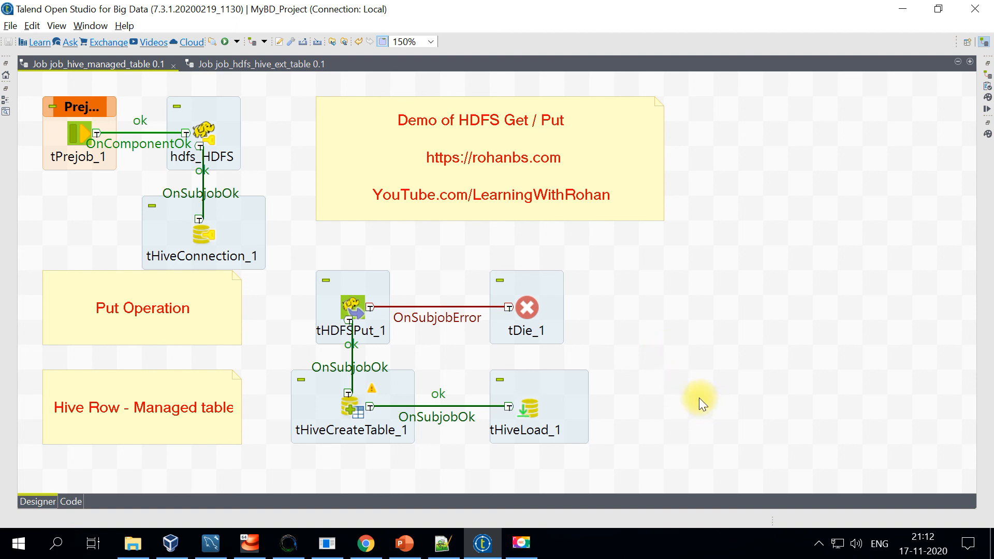
pyautogui.moveTo(723, 393)
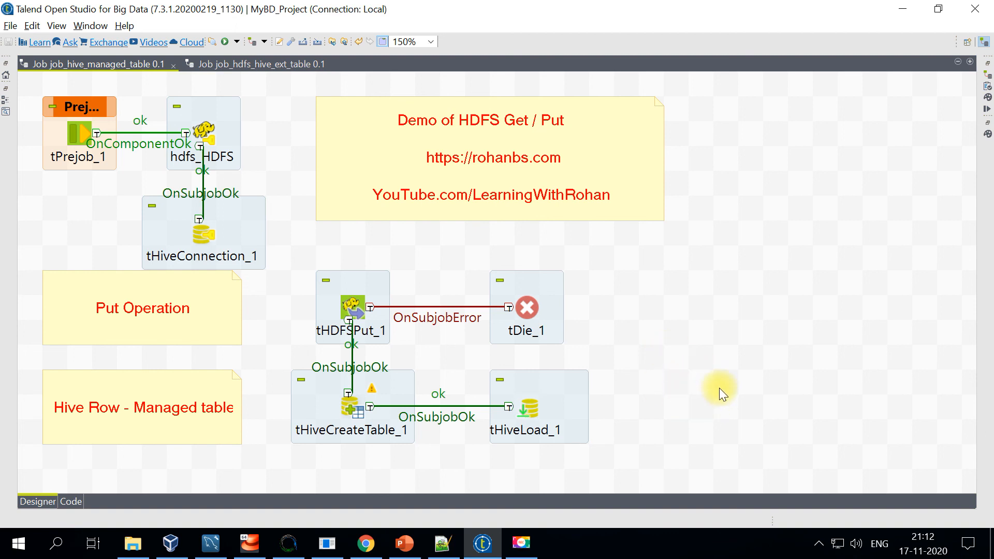
pyautogui.moveTo(679, 442)
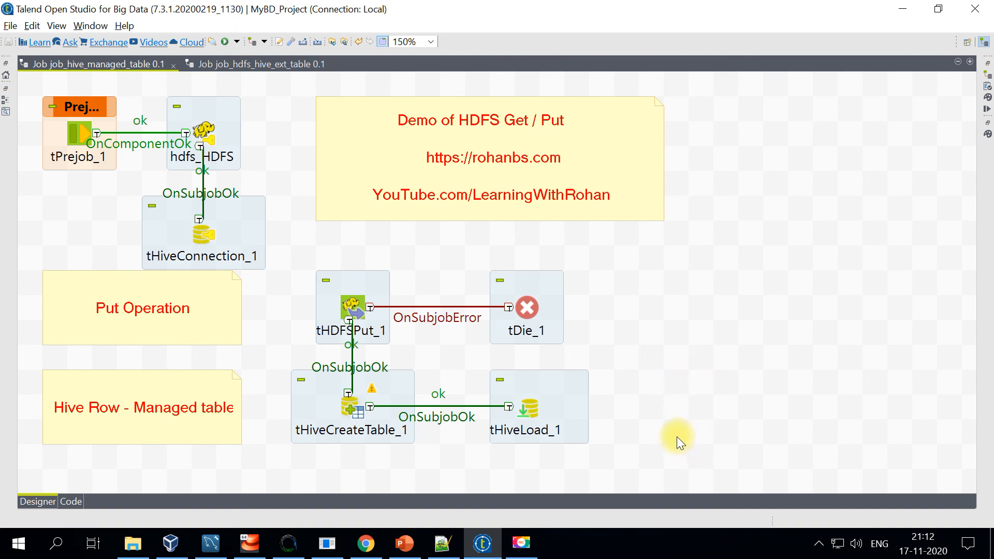